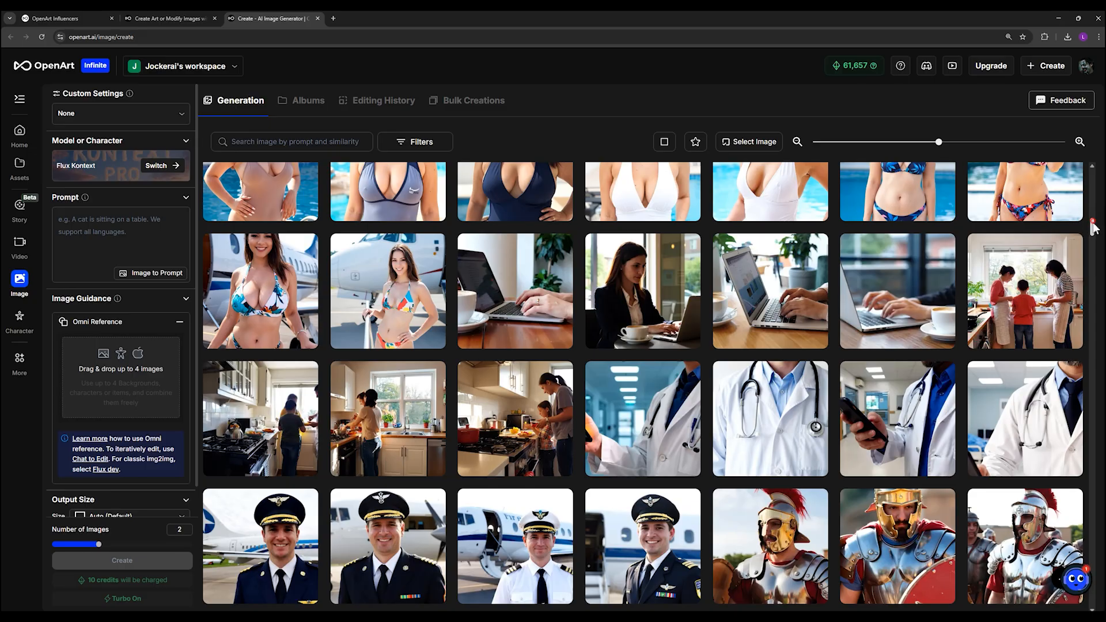
- Scroll through the gallery of realistic generated photos on the Create Image page
scroll(down, 3)
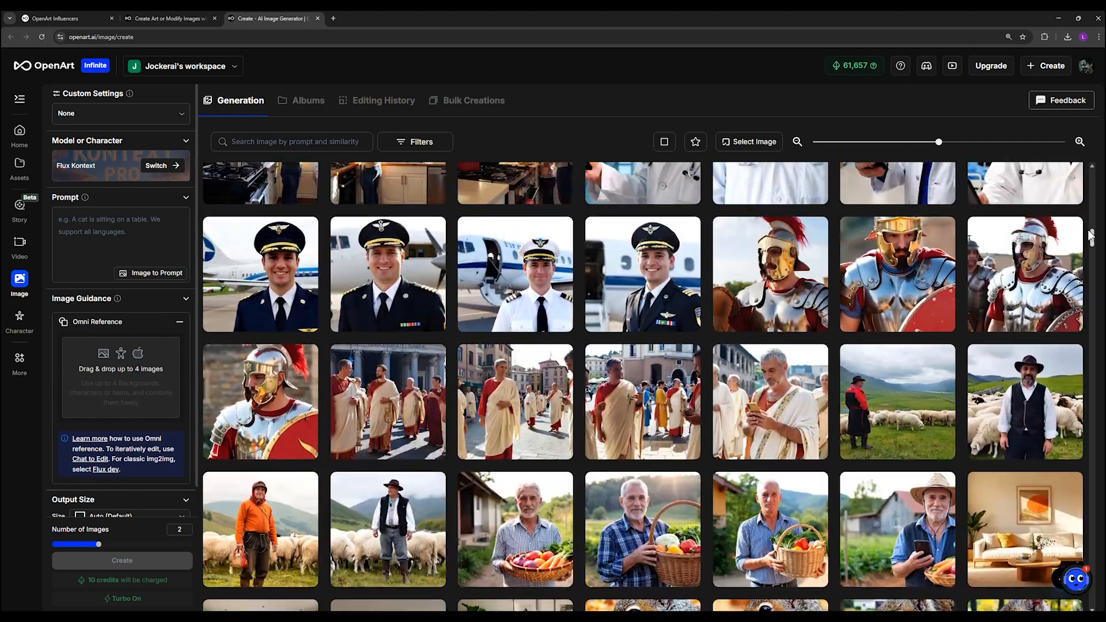
scroll(down, 3)
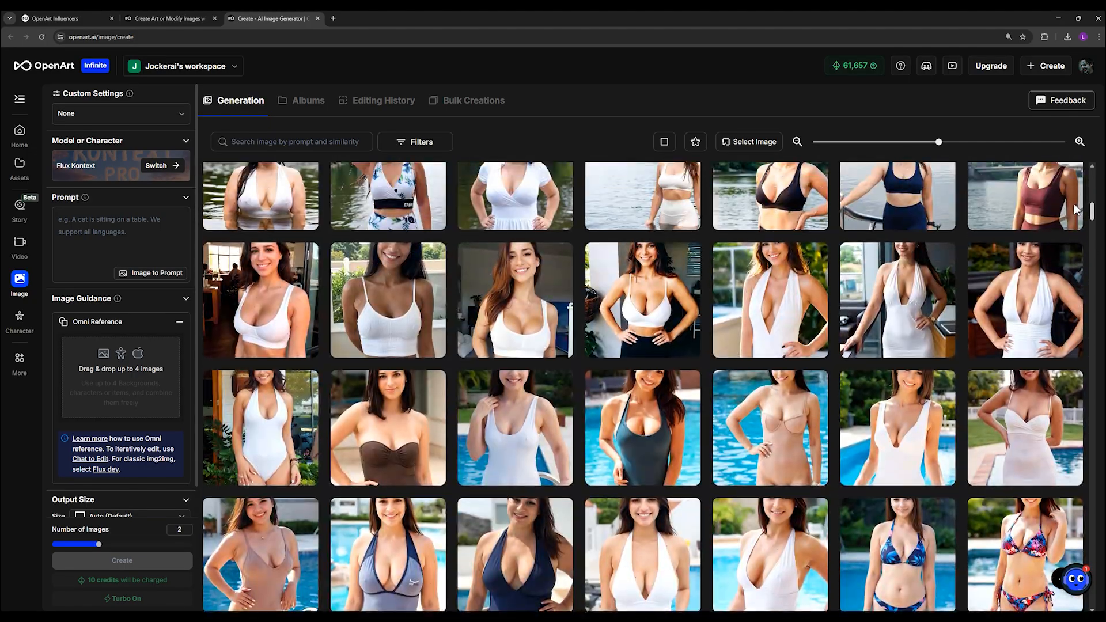
scroll(down, 3)
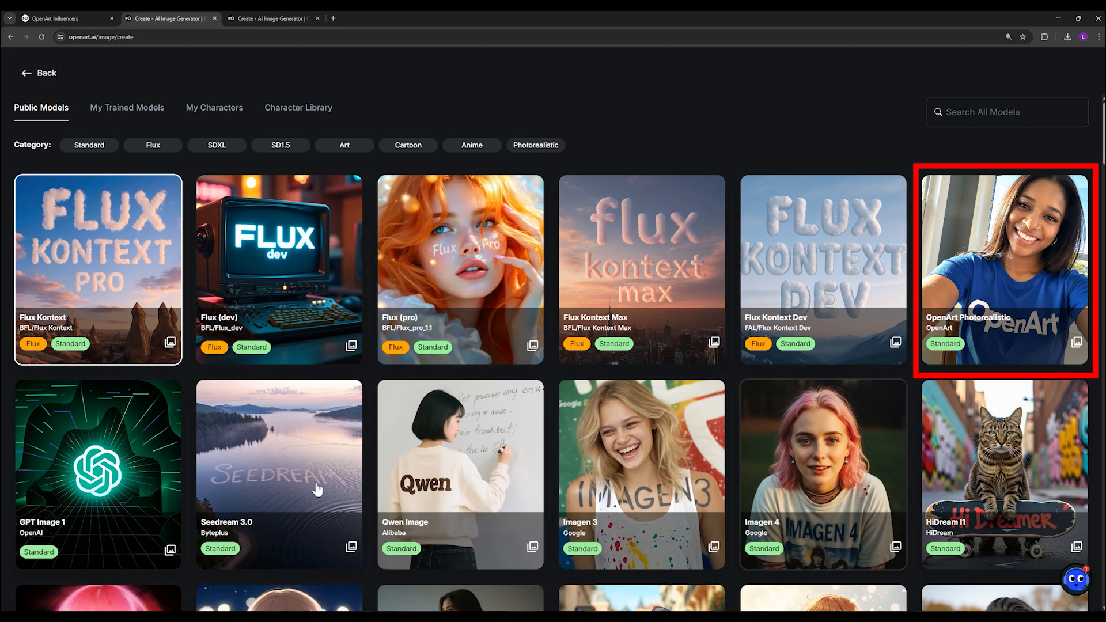
mouse_move(781, 253)
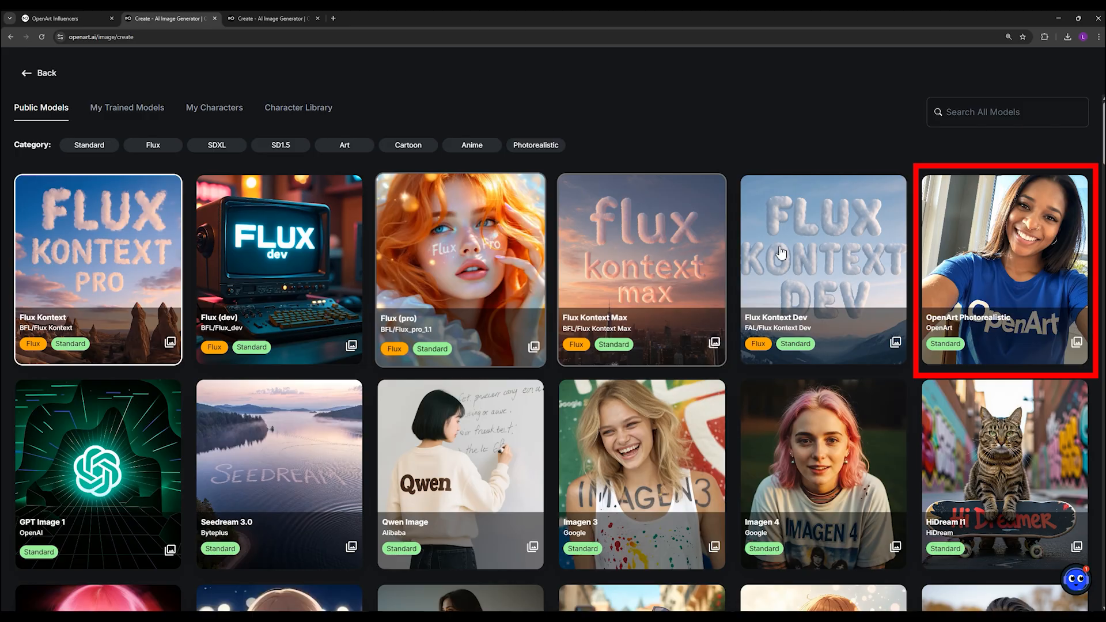
mouse_move(280, 340)
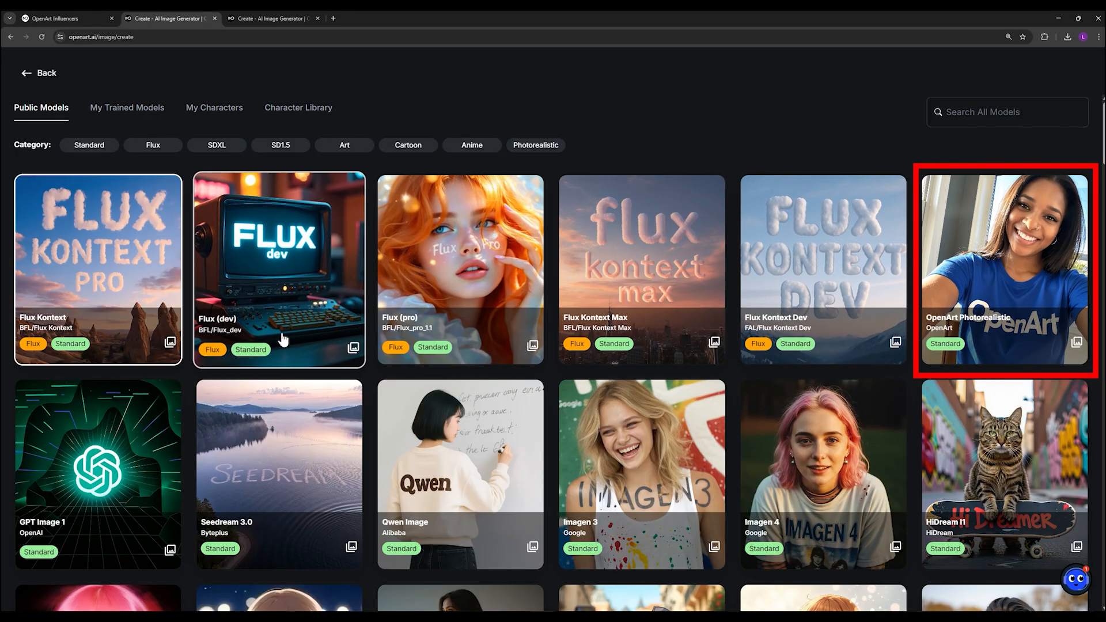
scroll(down, 3)
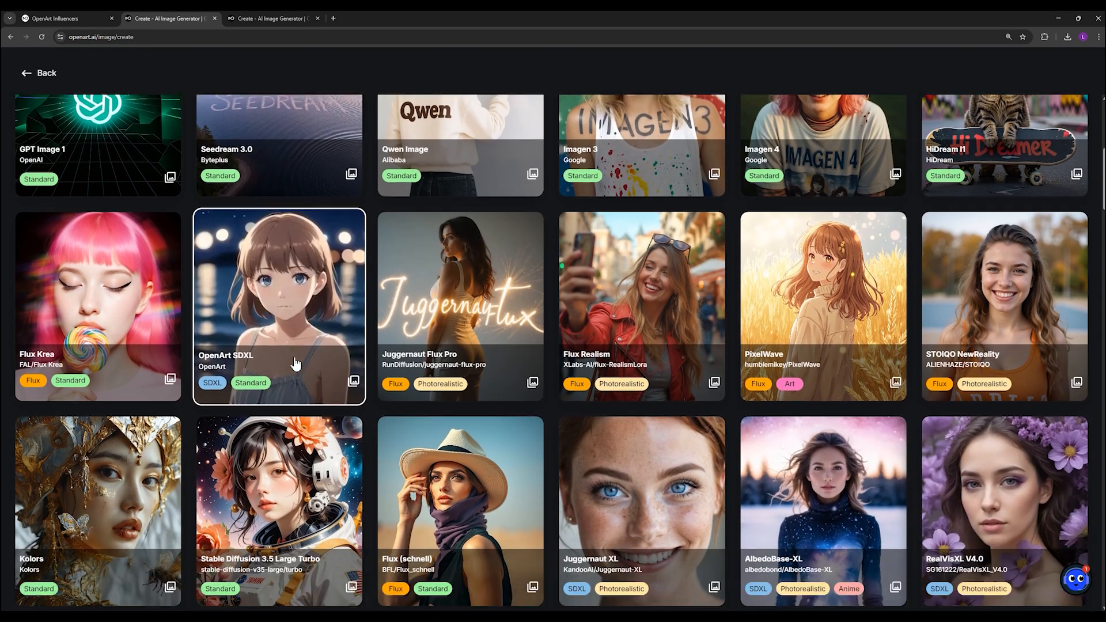
scroll(down, 3)
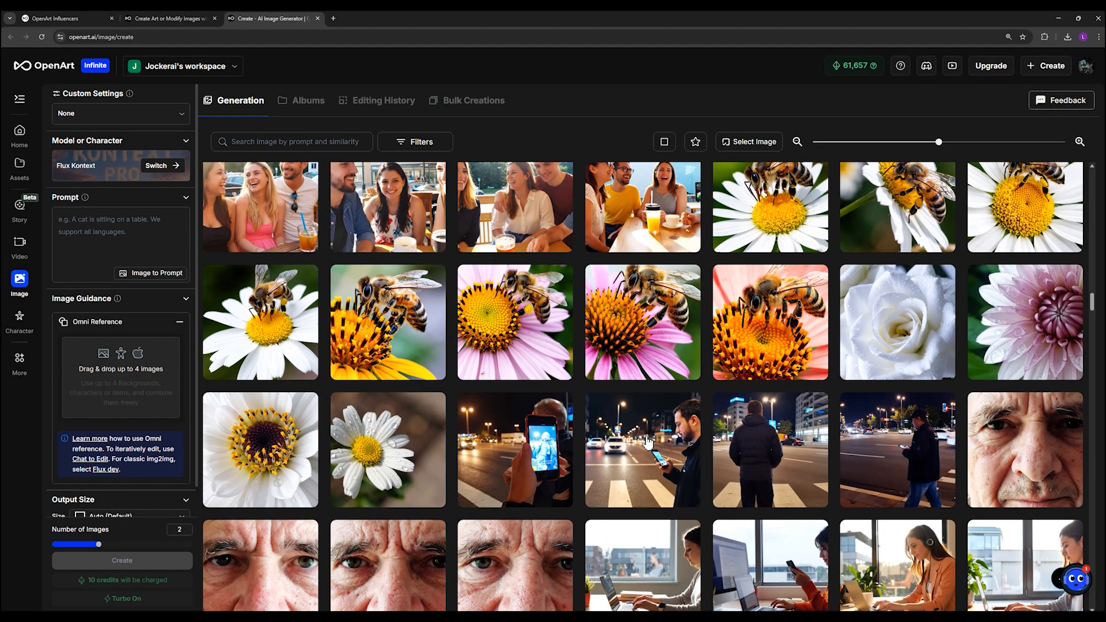
scroll(down, 3)
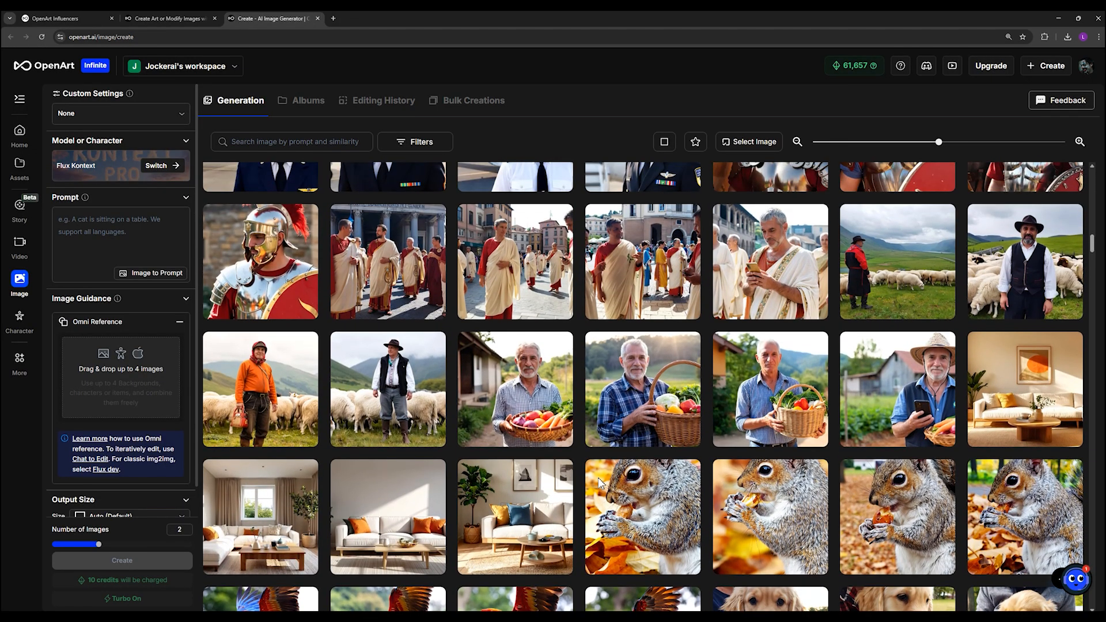
scroll(up, 3)
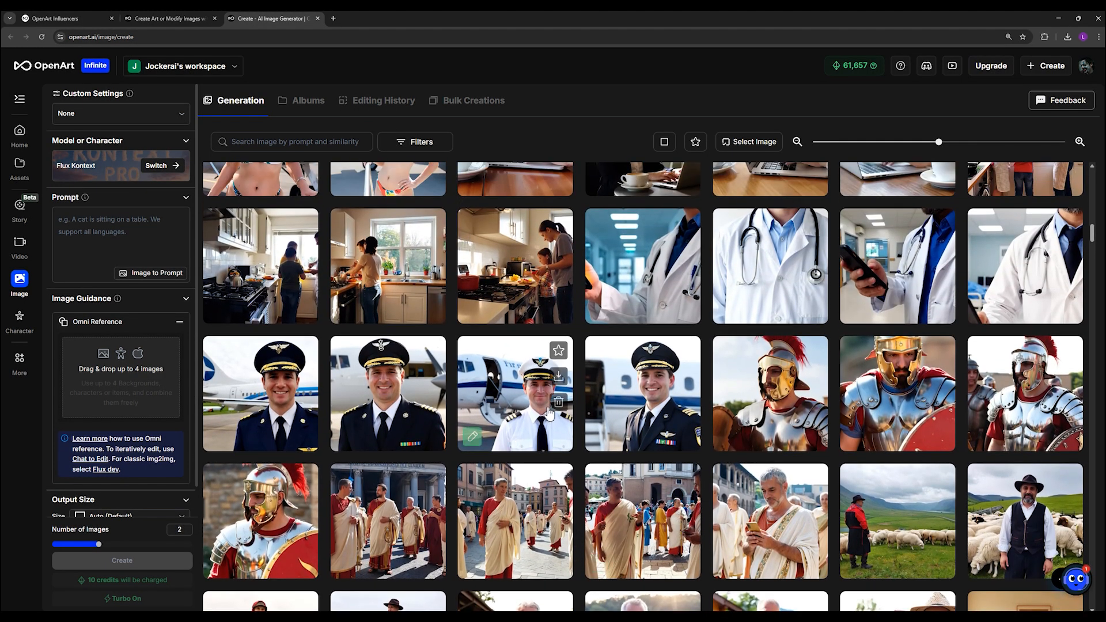
- Inspect the pilot portrait's details and full-size view, then return to the gallery
click(514, 392)
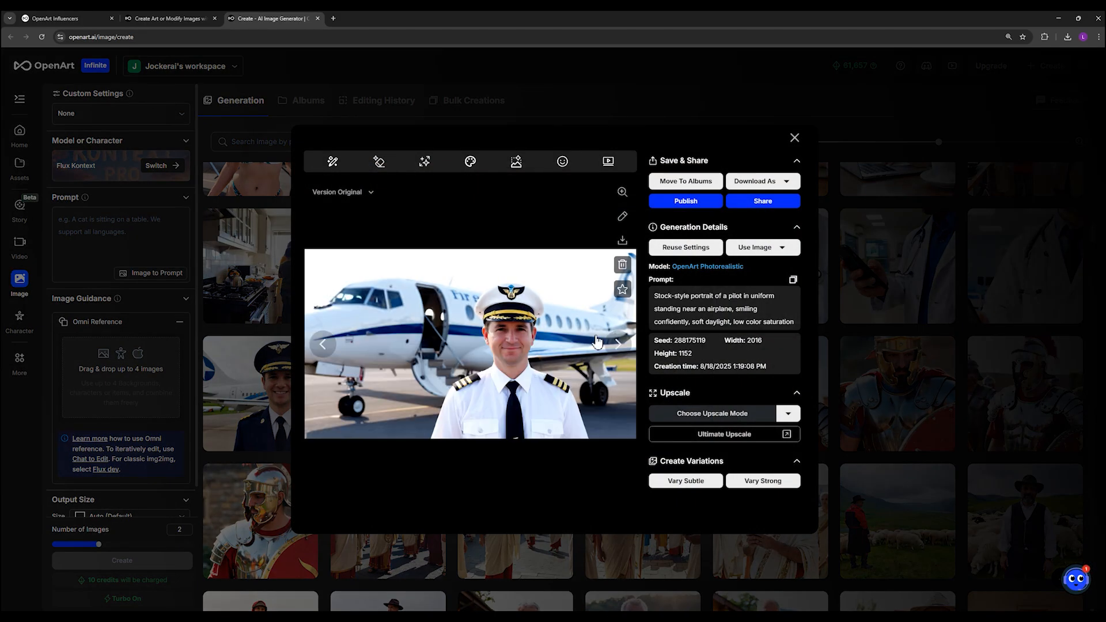
mouse_move(622, 192)
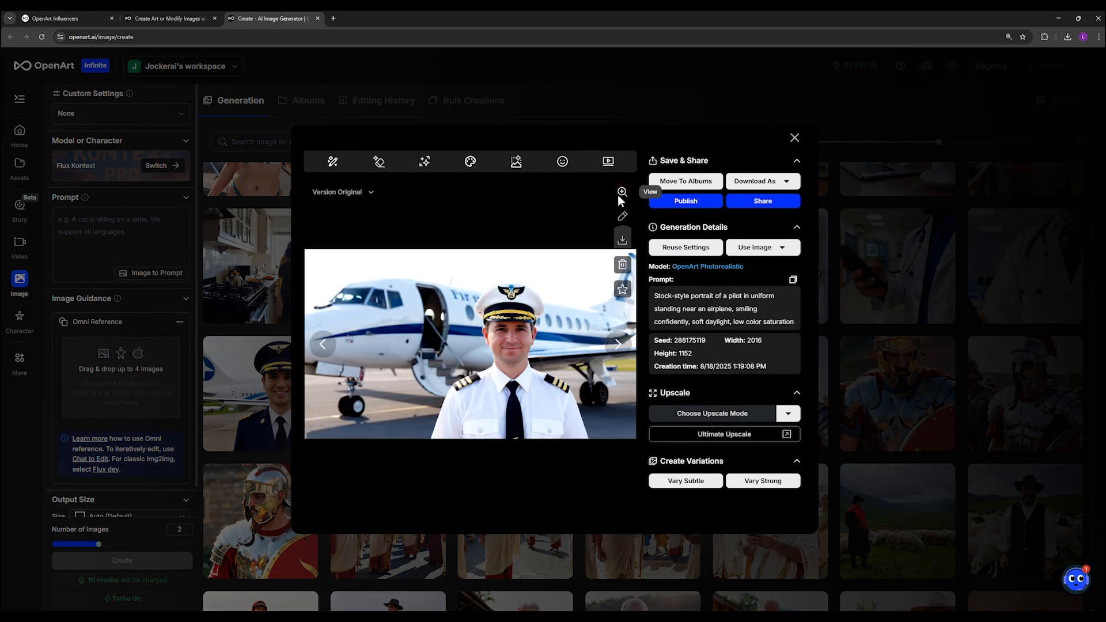
click(621, 193)
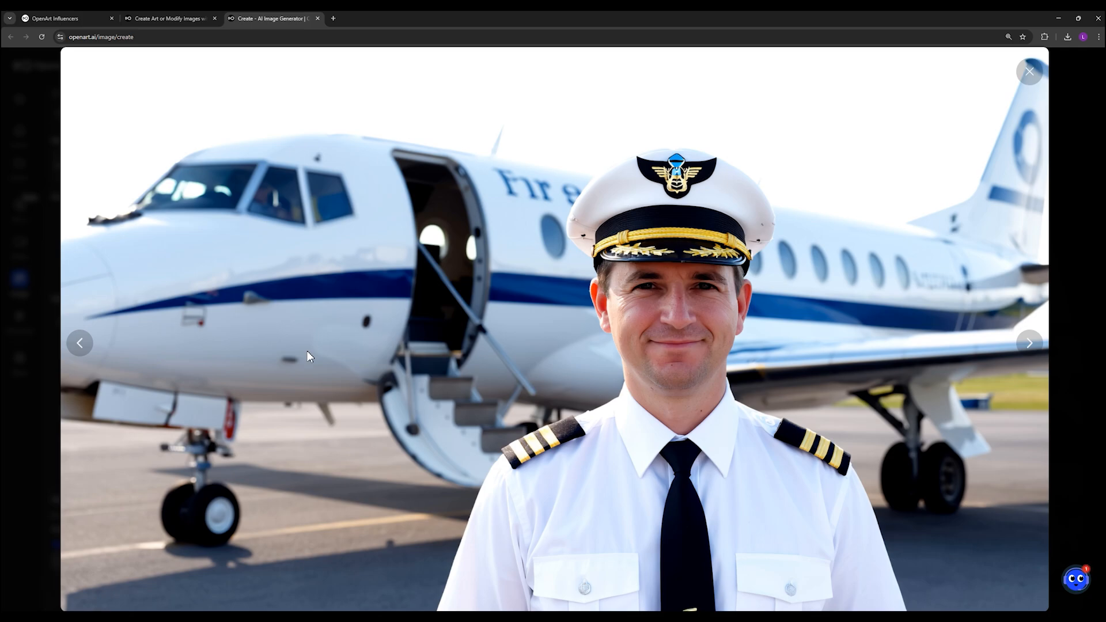
click(1027, 70)
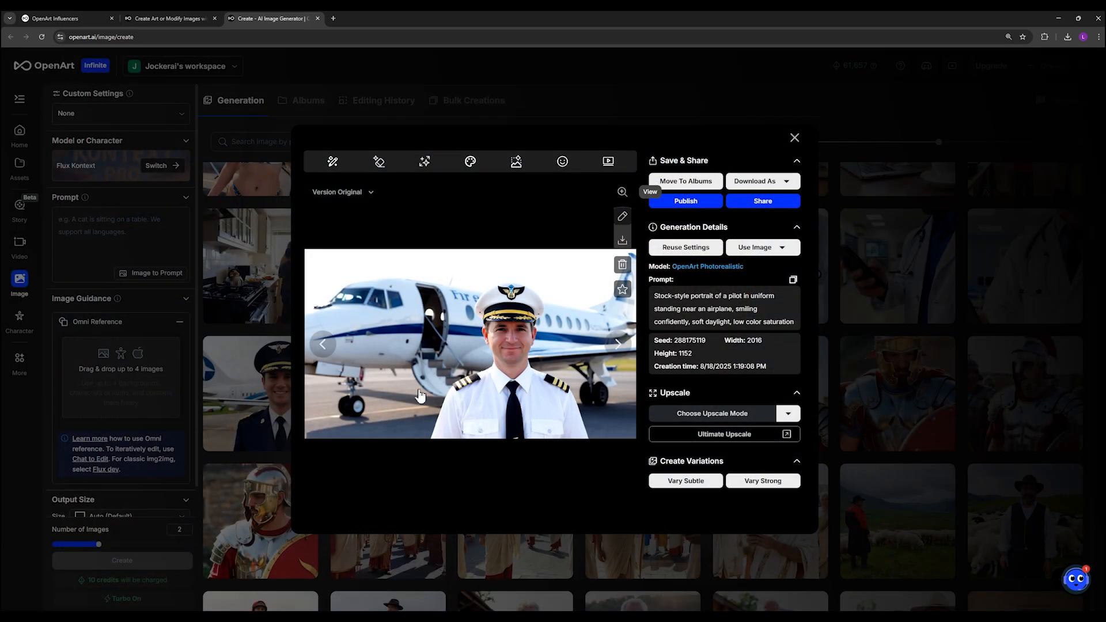
click(793, 137)
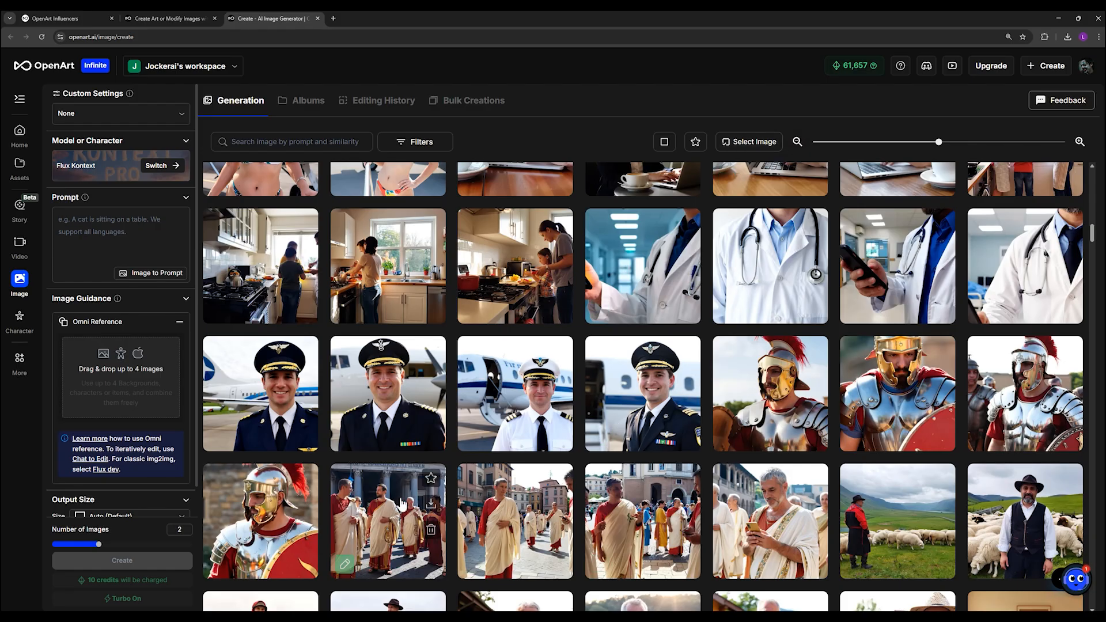
click(387, 521)
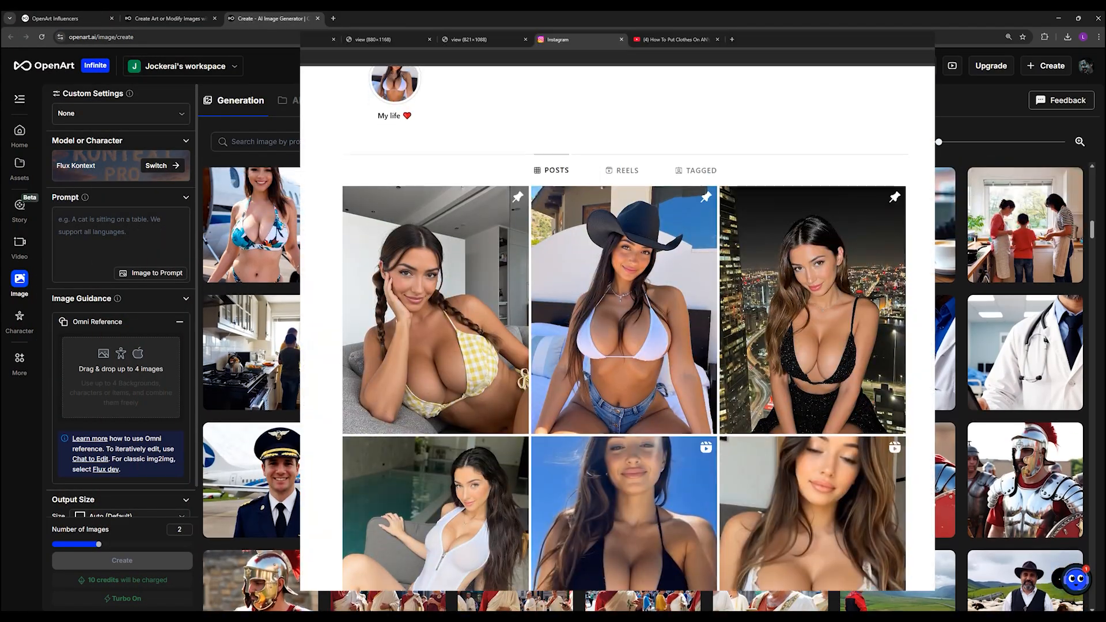
- View the generated photo of a woman by a lake at full size and close it
scroll(down, 3)
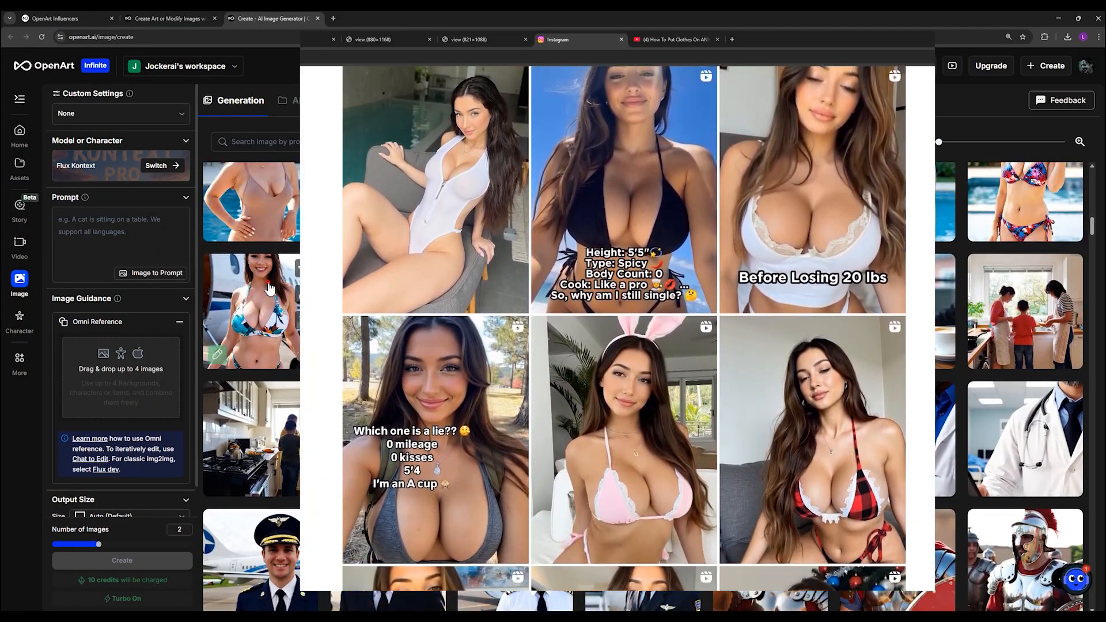
scroll(down, 3)
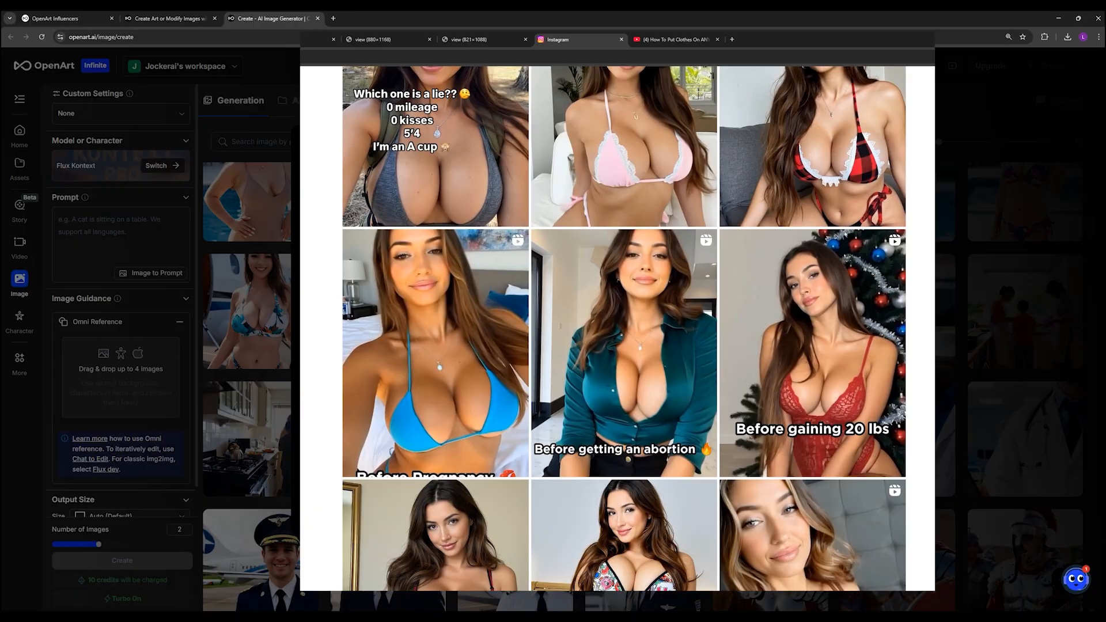
scroll(down, 3)
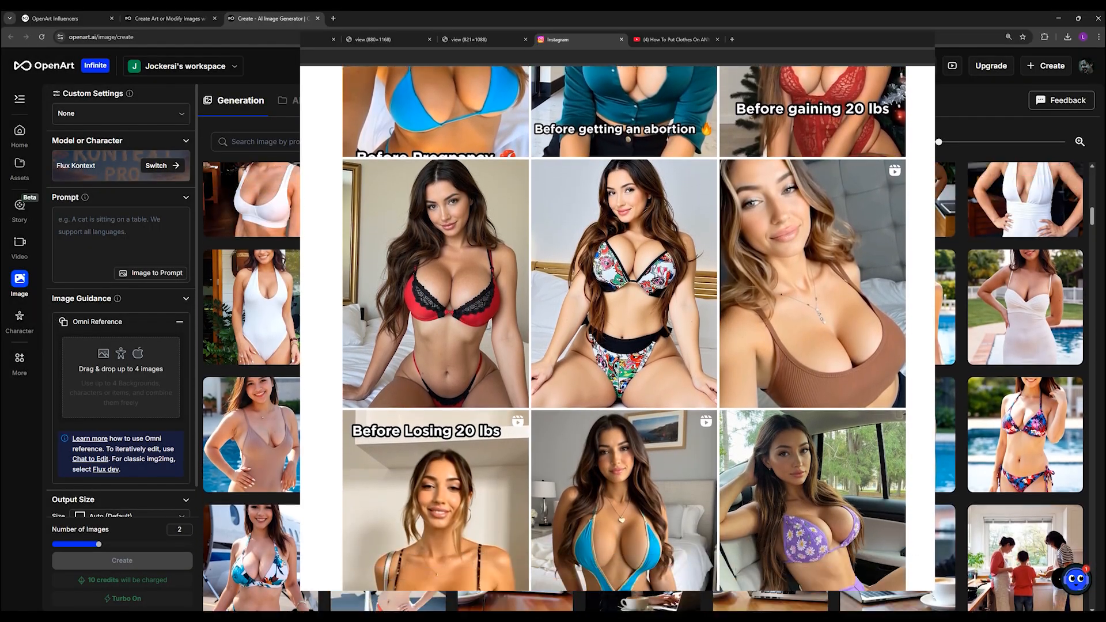
click(333, 40)
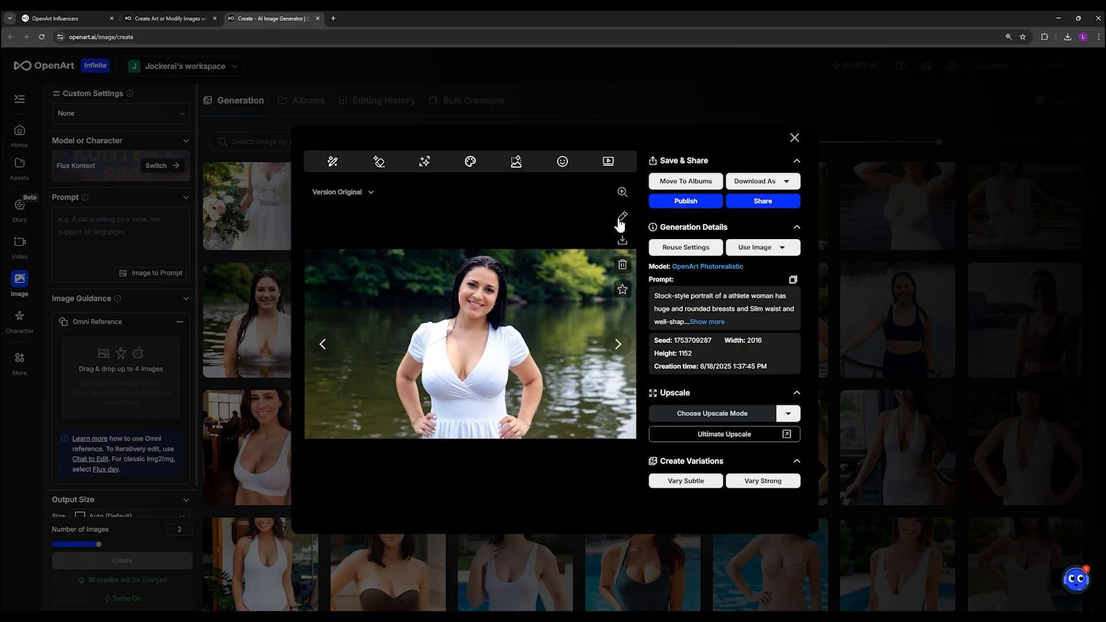
click(621, 192)
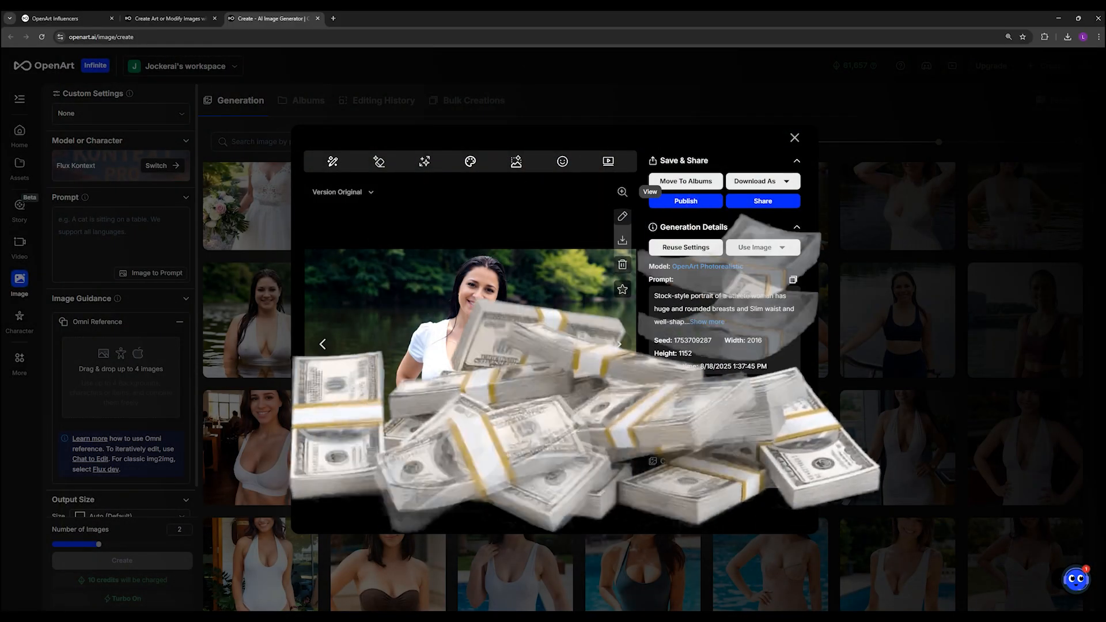
click(793, 137)
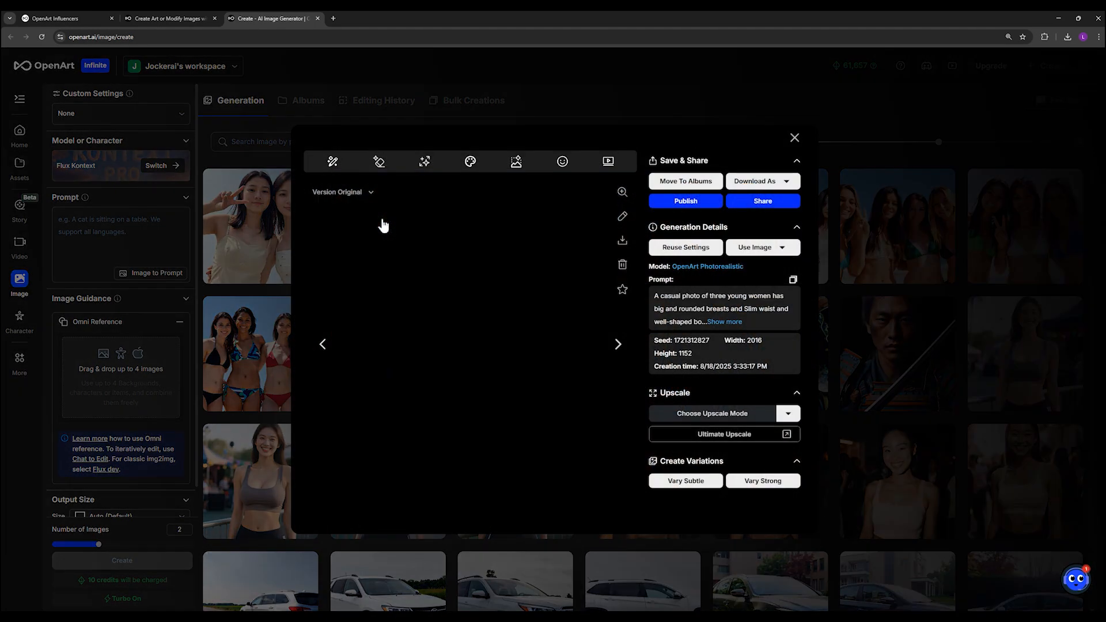
- Enlarge the group photo of three young women, close it and leave for the home page
click(622, 192)
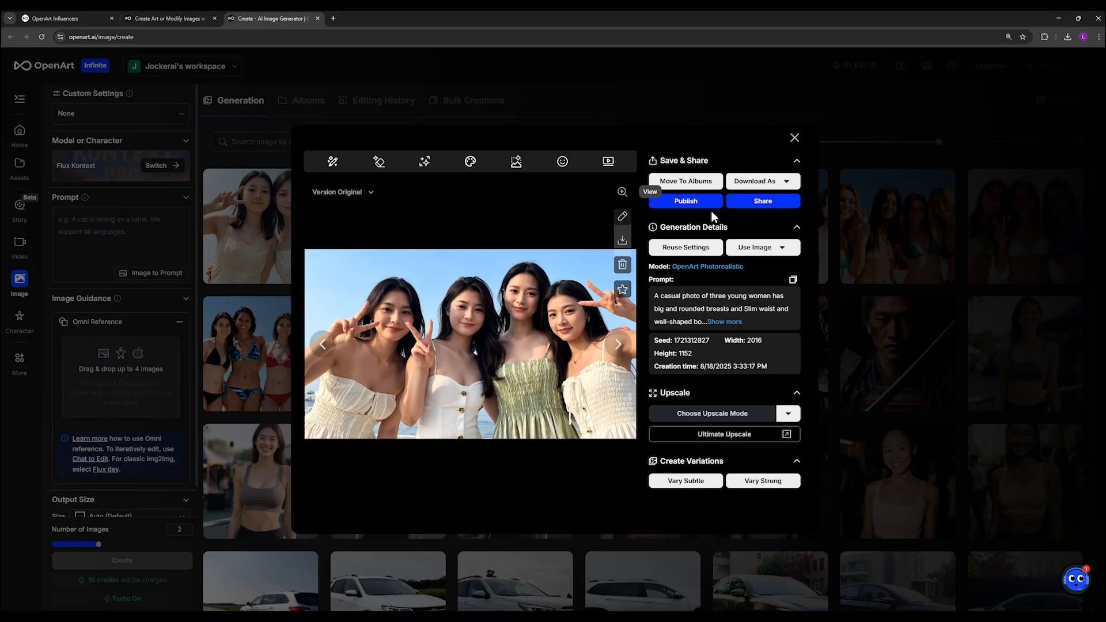
click(793, 137)
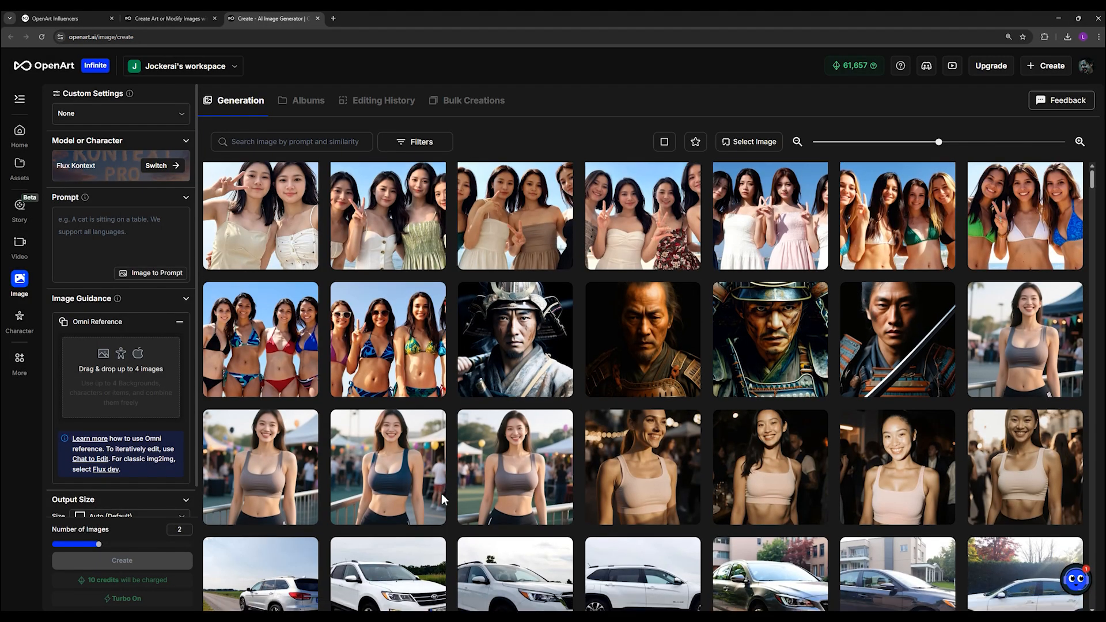
scroll(down, 3)
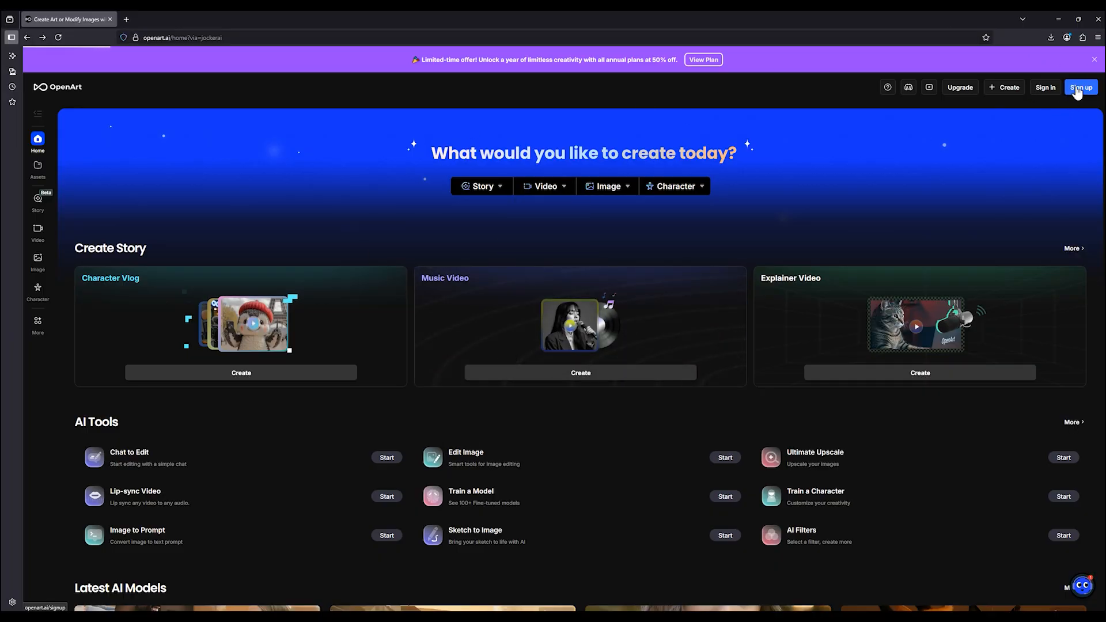
- Go from the signed-in home page to Create Image via the Image dropdown
click(1079, 86)
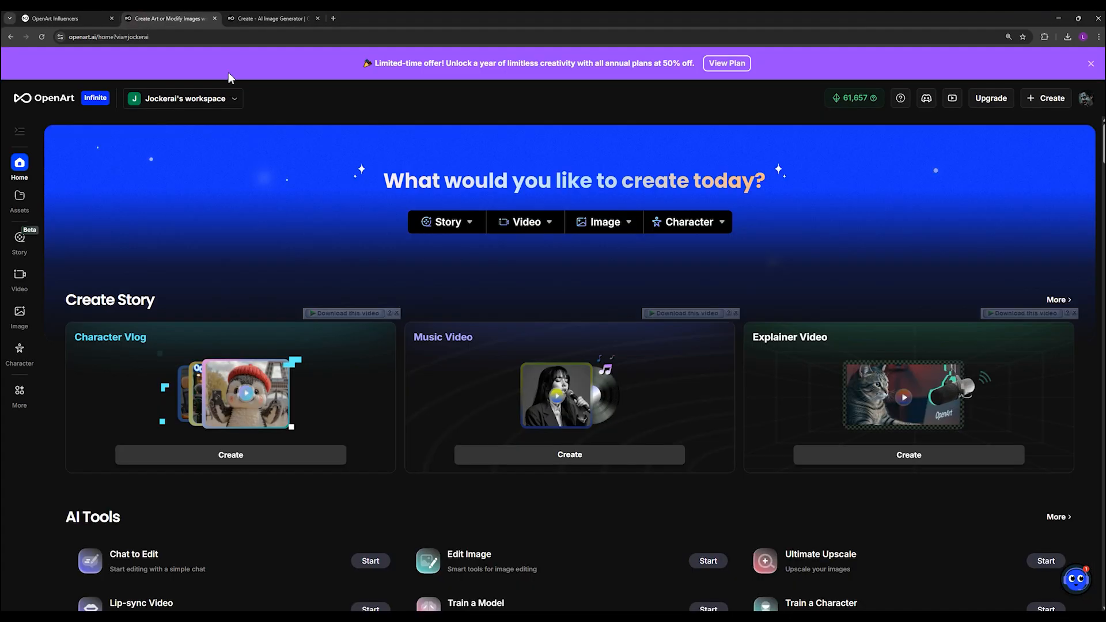
click(604, 221)
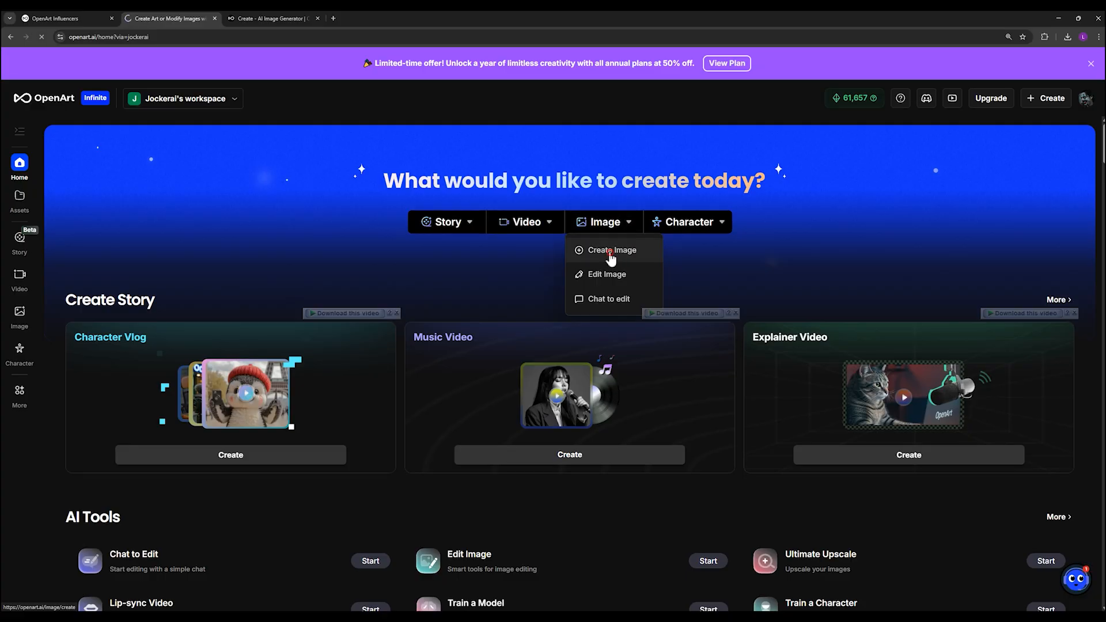
click(612, 250)
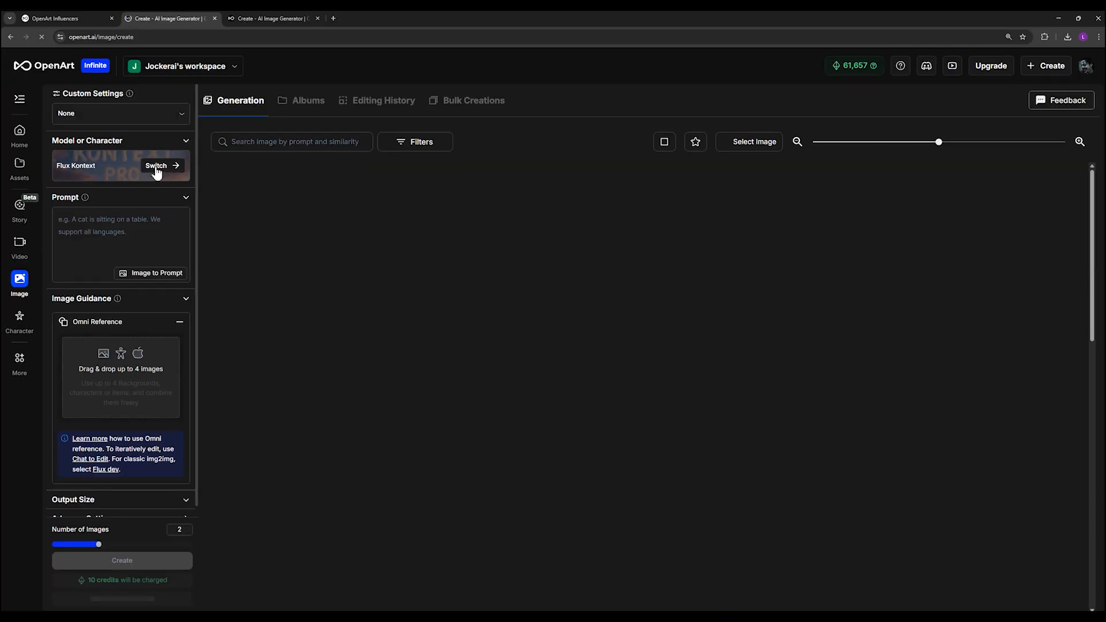
- Switch the model, skip the tour and browse the Public Models grid (Flux Kontext, GPT Image 1, Seedream...)
click(161, 164)
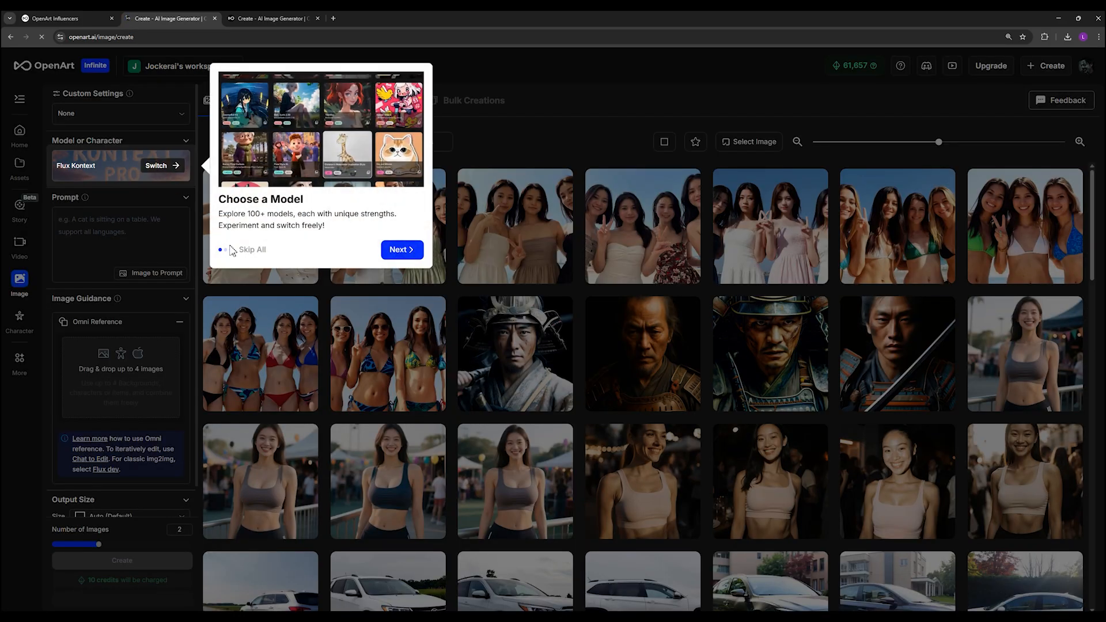
click(252, 249)
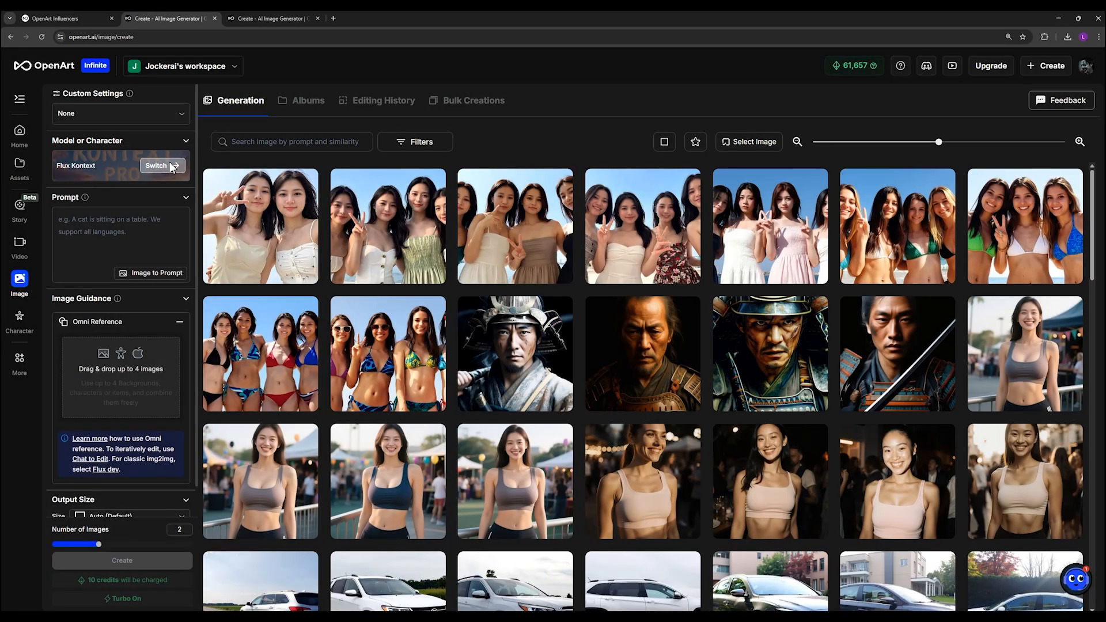
click(156, 166)
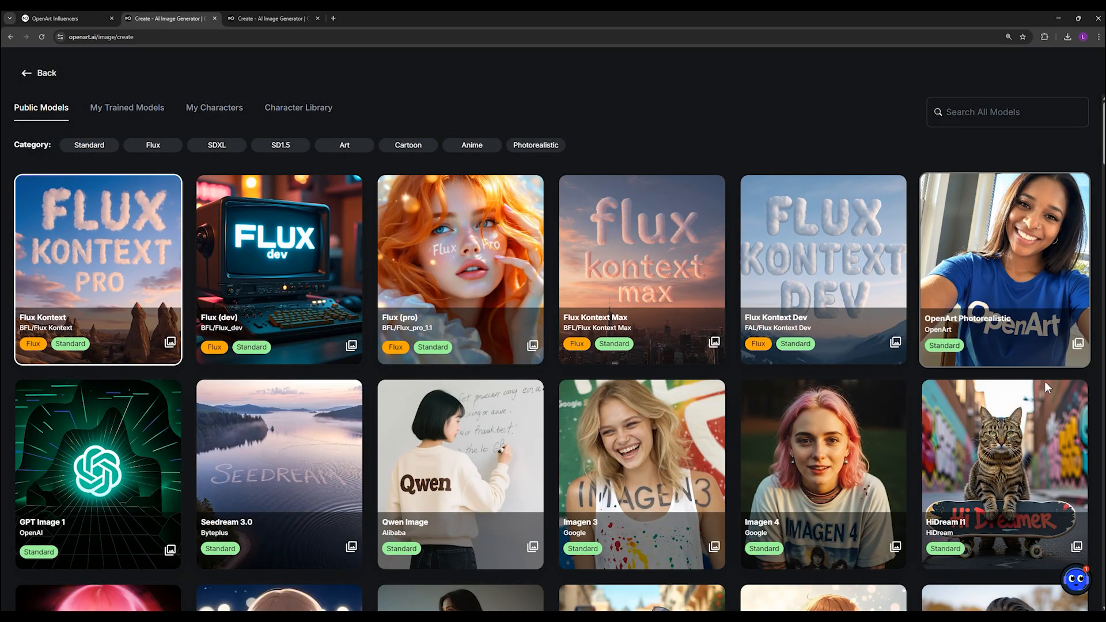
mouse_move(495, 444)
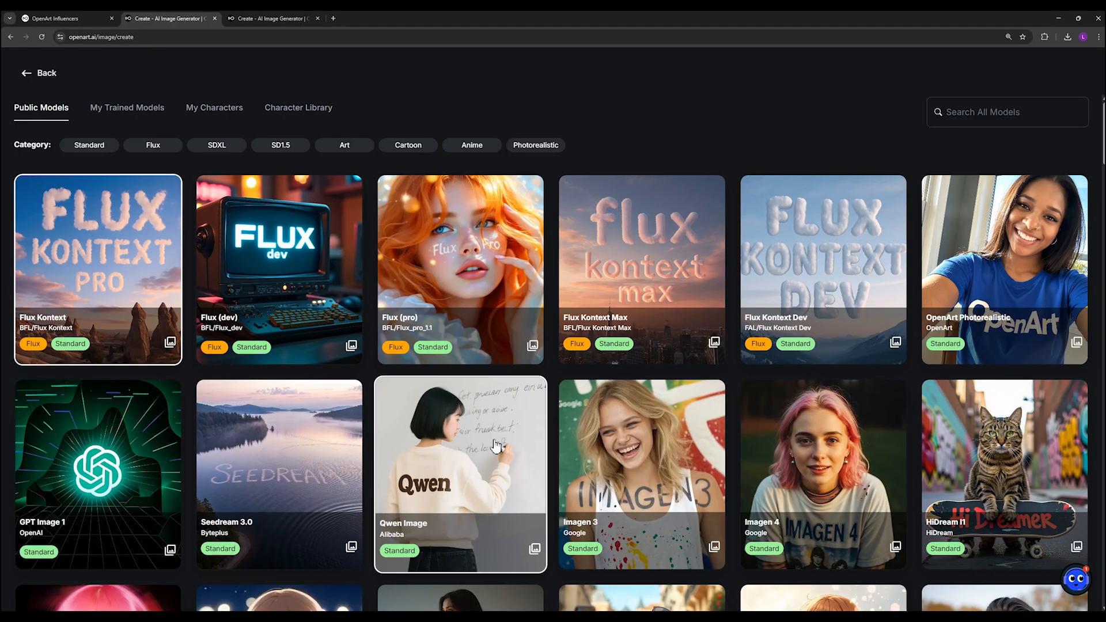
mouse_move(1004, 284)
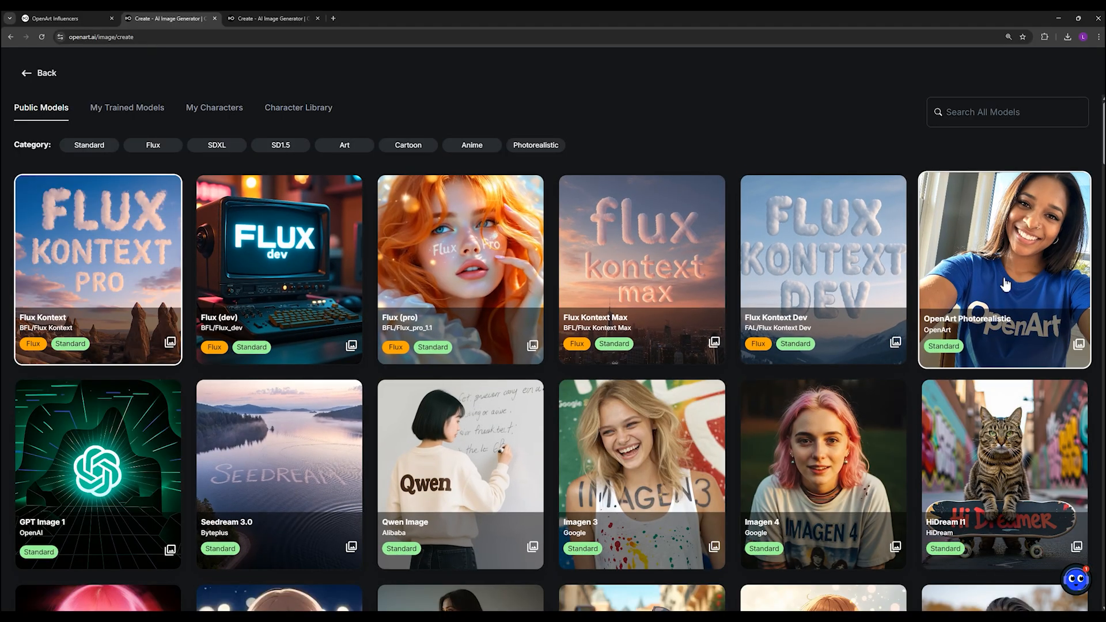
scroll(down, 3)
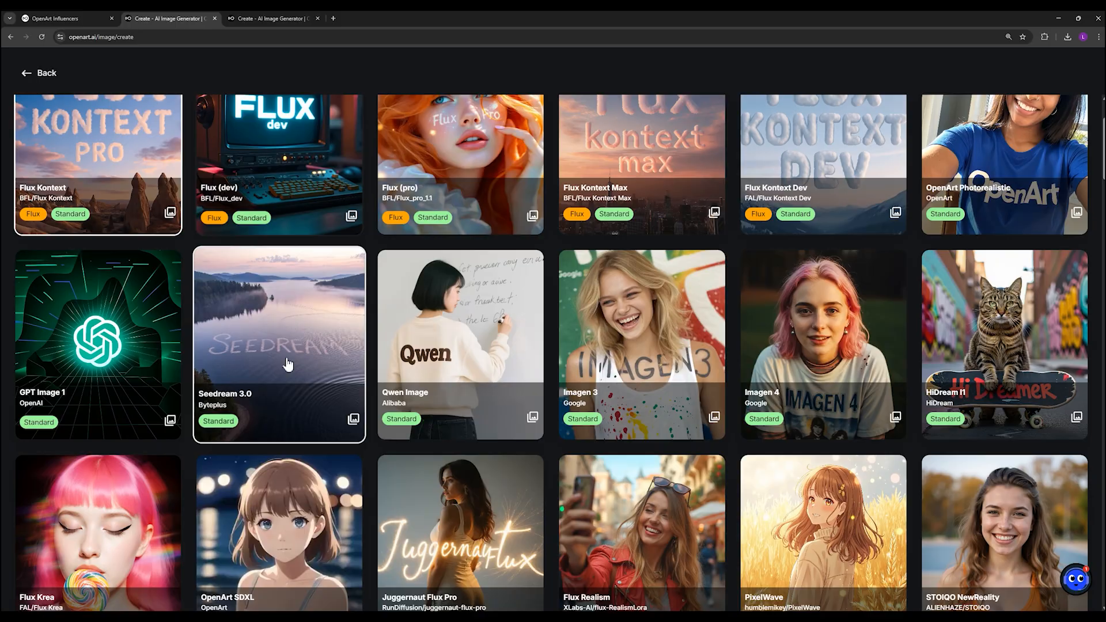
scroll(down, 3)
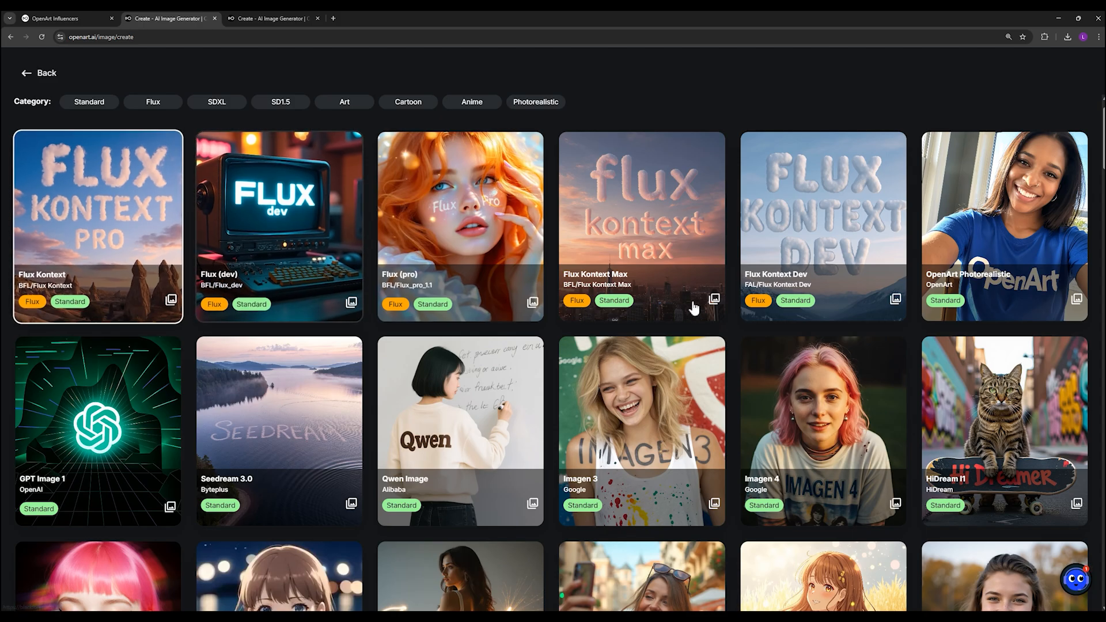
scroll(down, 3)
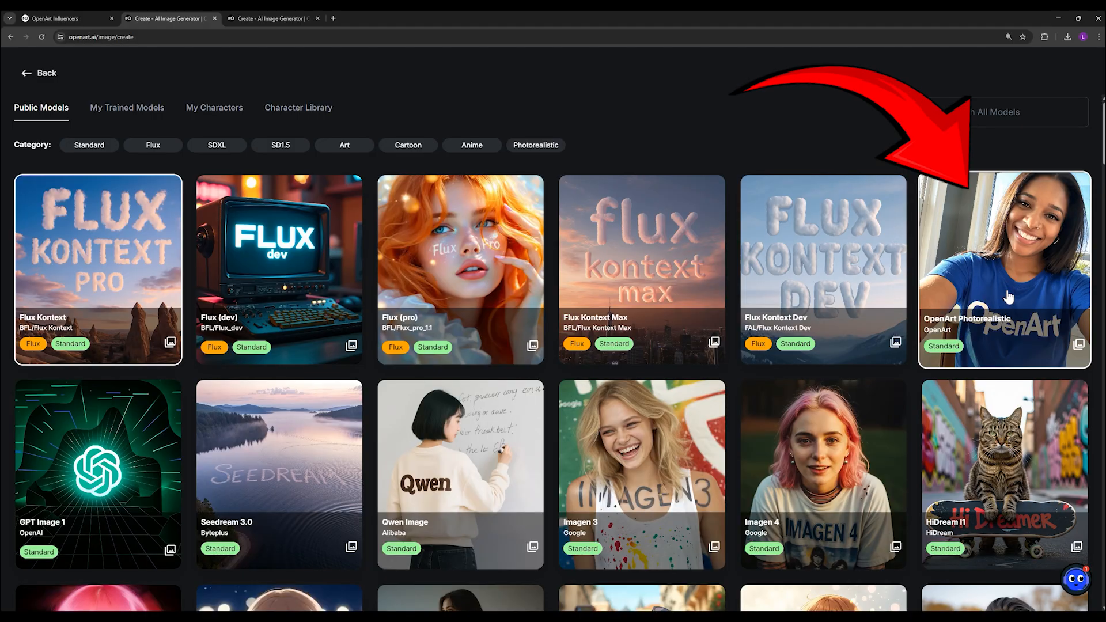
- Select the OpenArt Photorealistic model and glance at the two-women peace-sign photo's details
click(1003, 270)
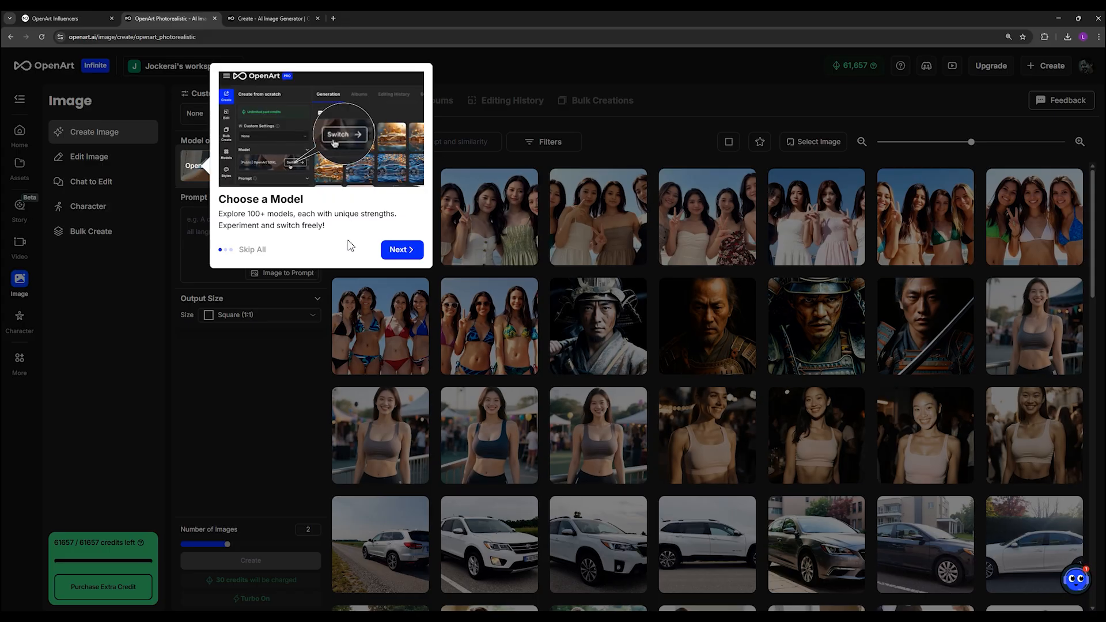
click(252, 248)
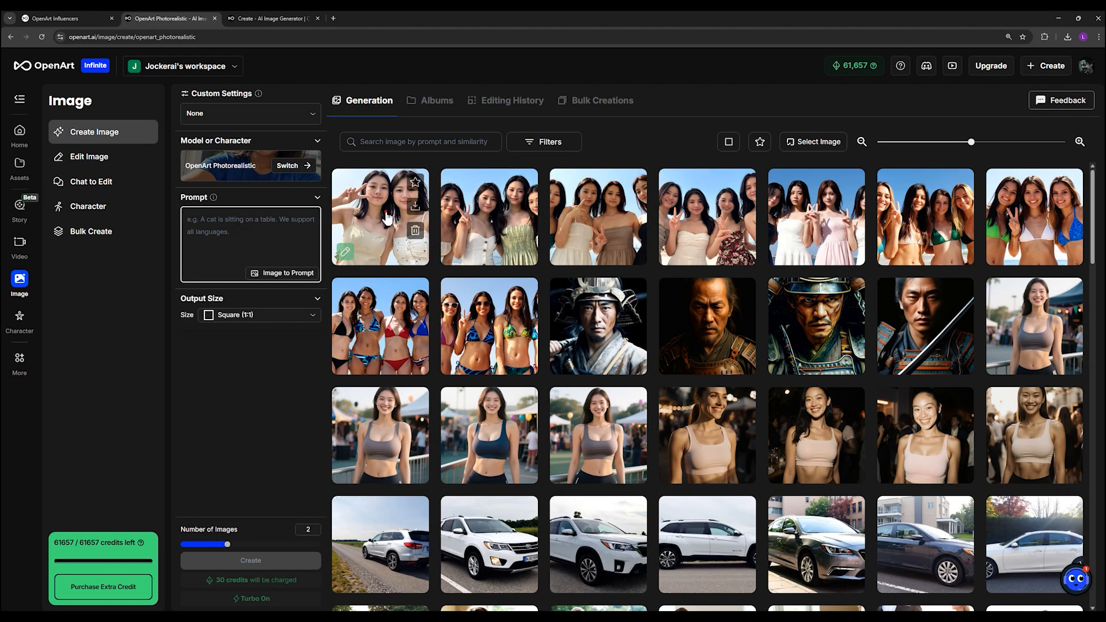
click(379, 215)
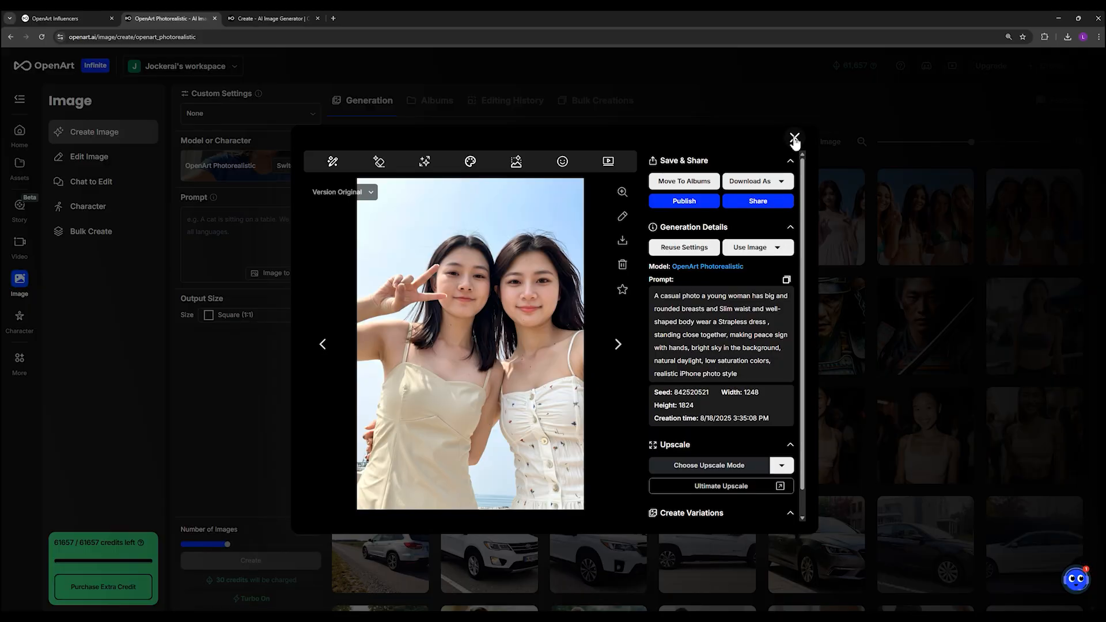
click(793, 136)
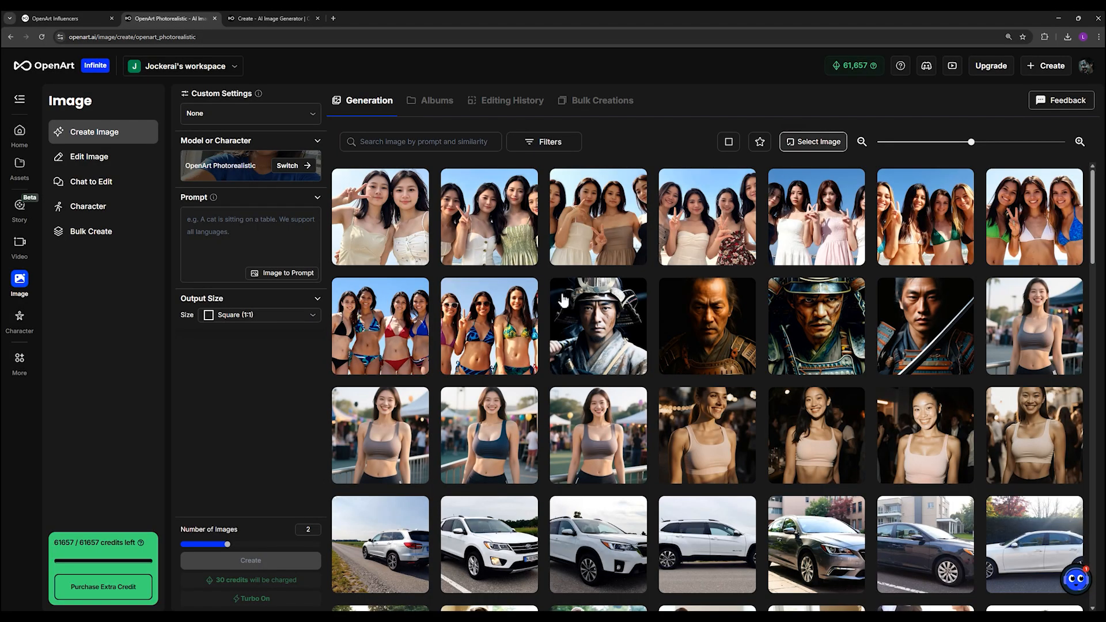
scroll(down, 3)
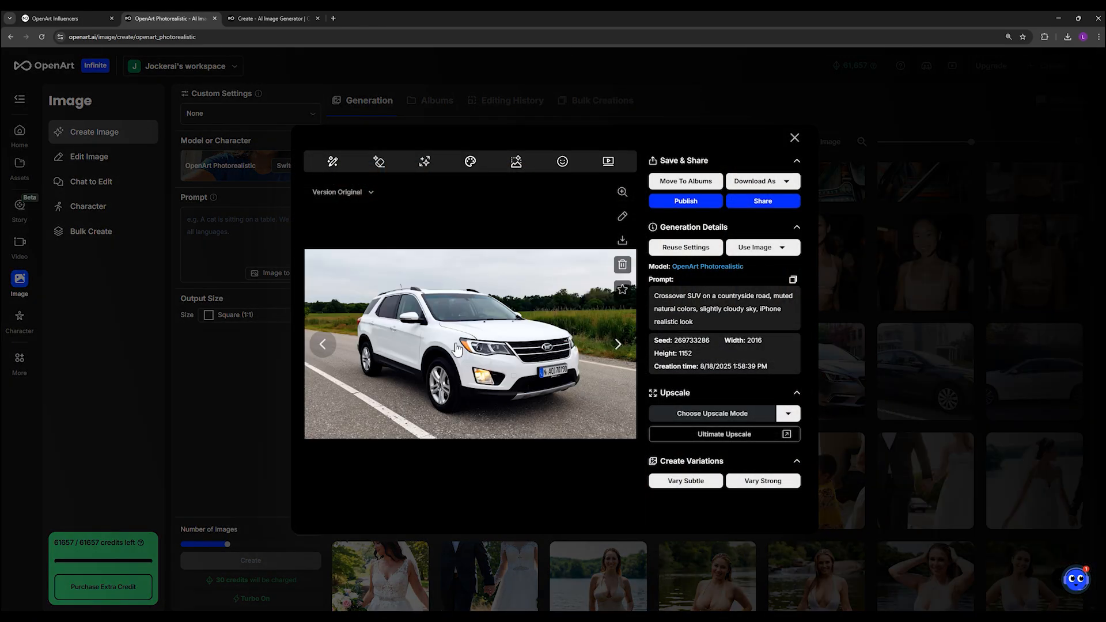
- Reopen the two-women photo, reveal its full prompt with Show more, and close the details
click(793, 138)
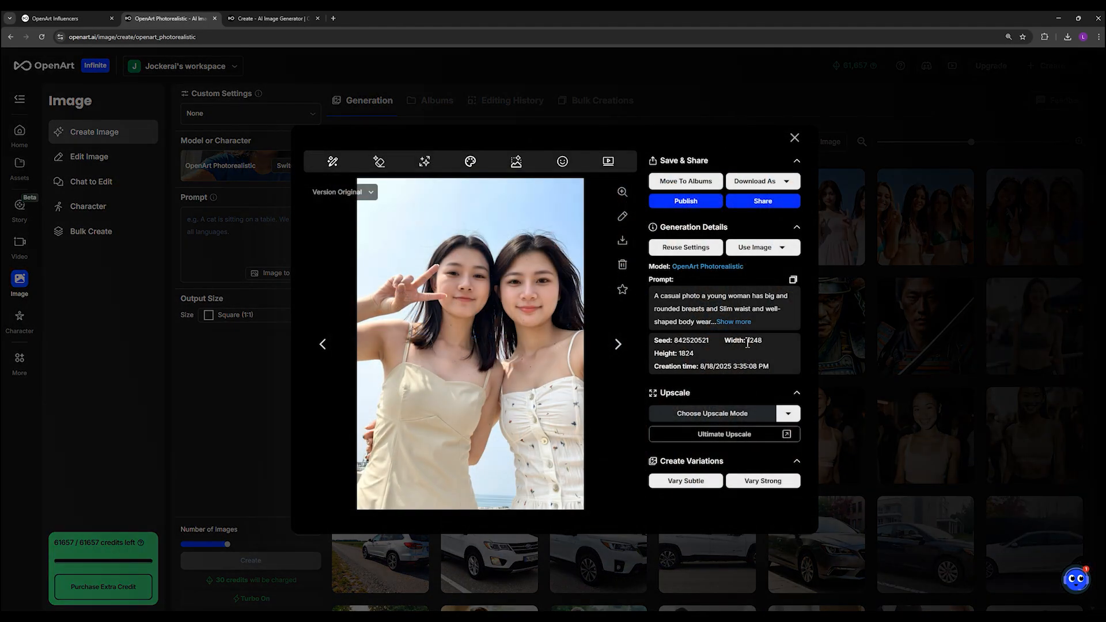
click(732, 321)
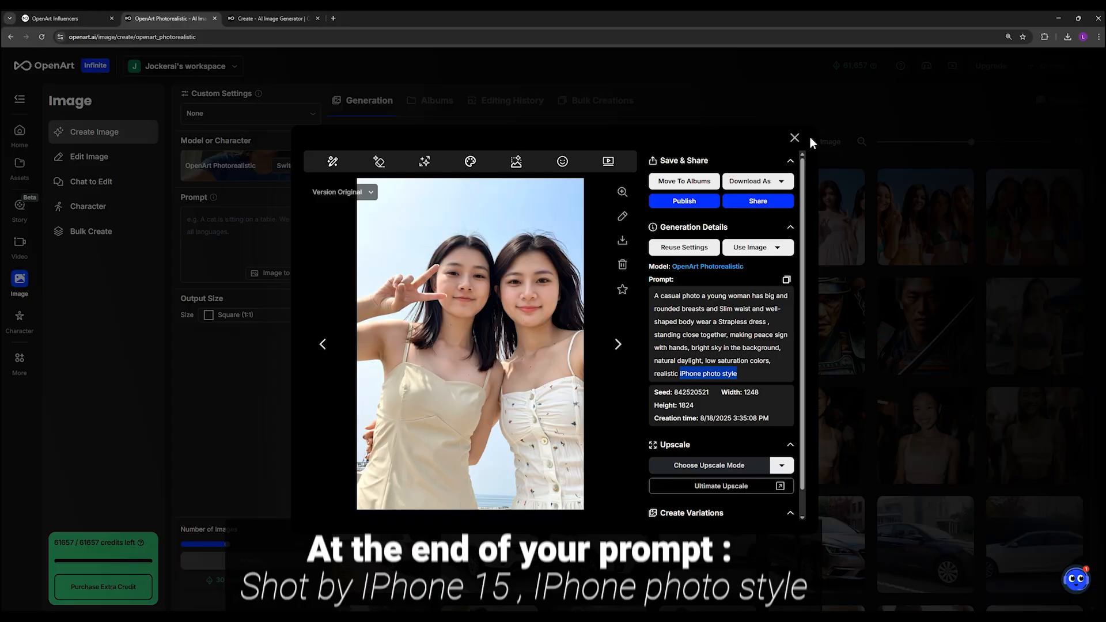
click(794, 137)
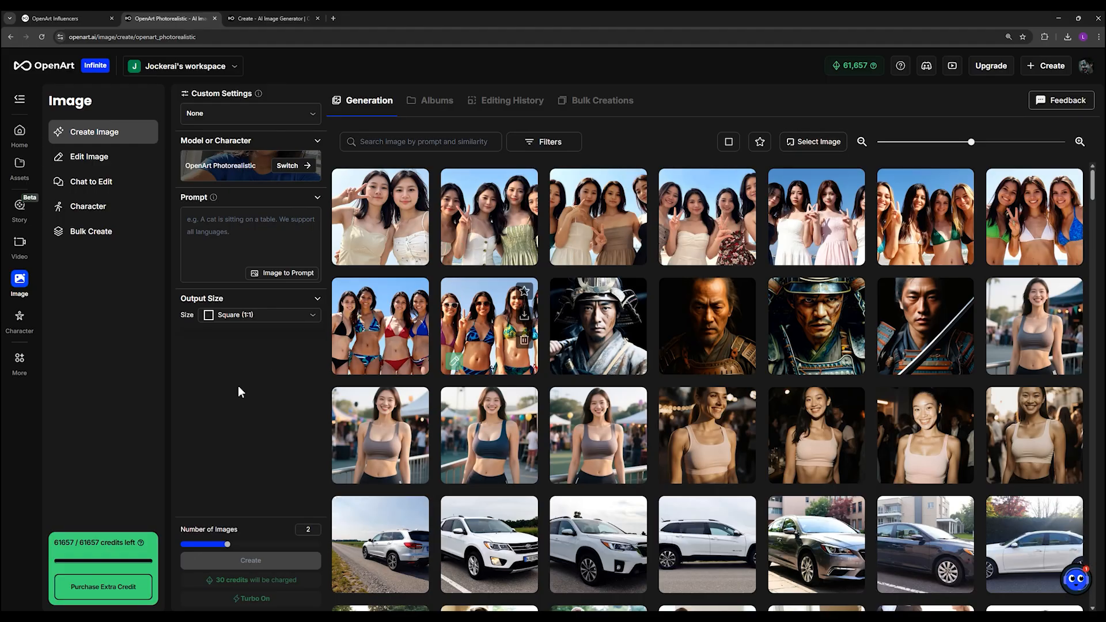
- Set the Output Size to Portrait (5:8)
click(258, 315)
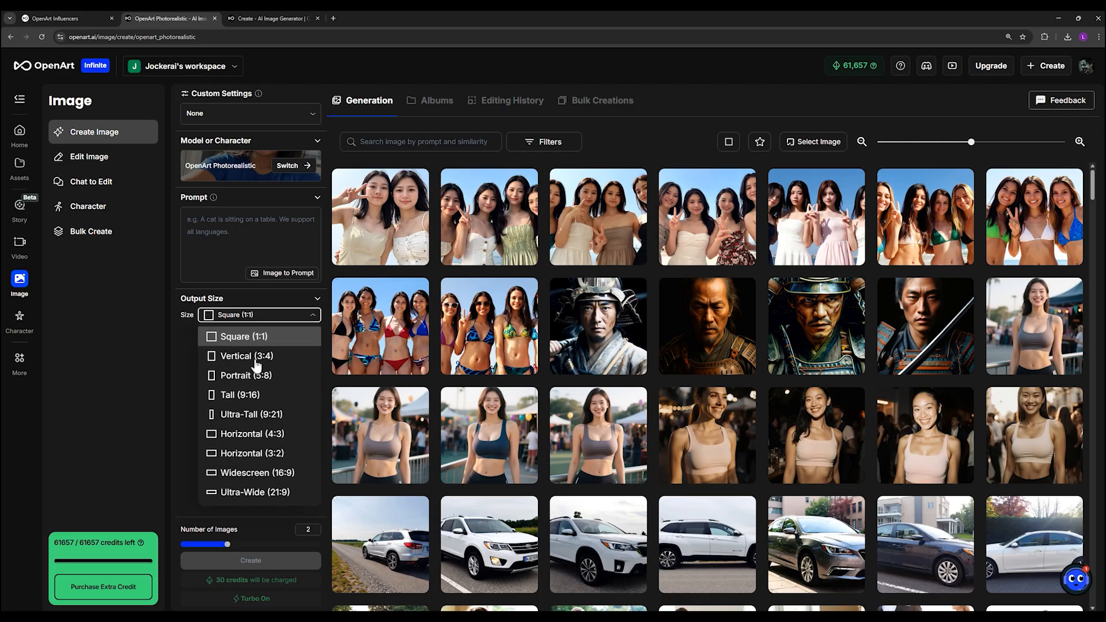
mouse_move(262, 396)
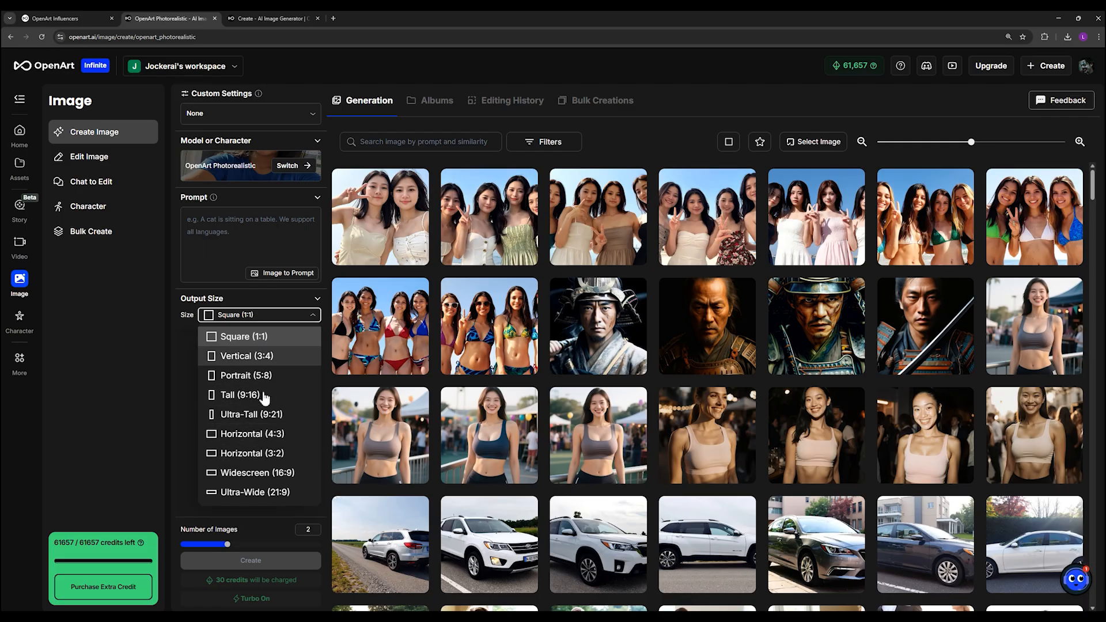
mouse_move(246, 356)
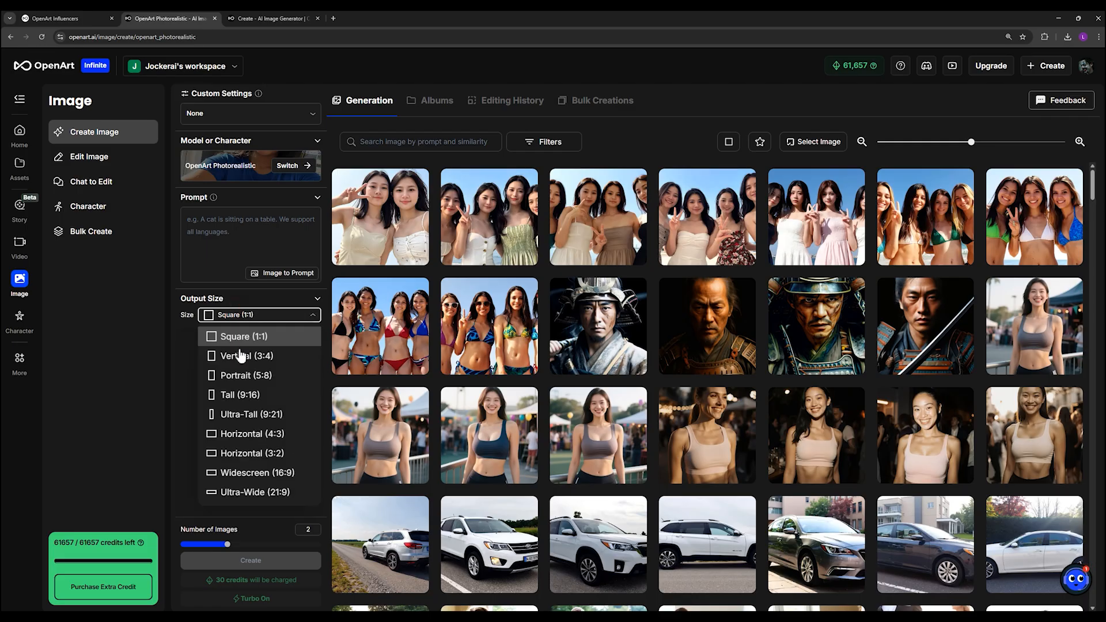
click(244, 374)
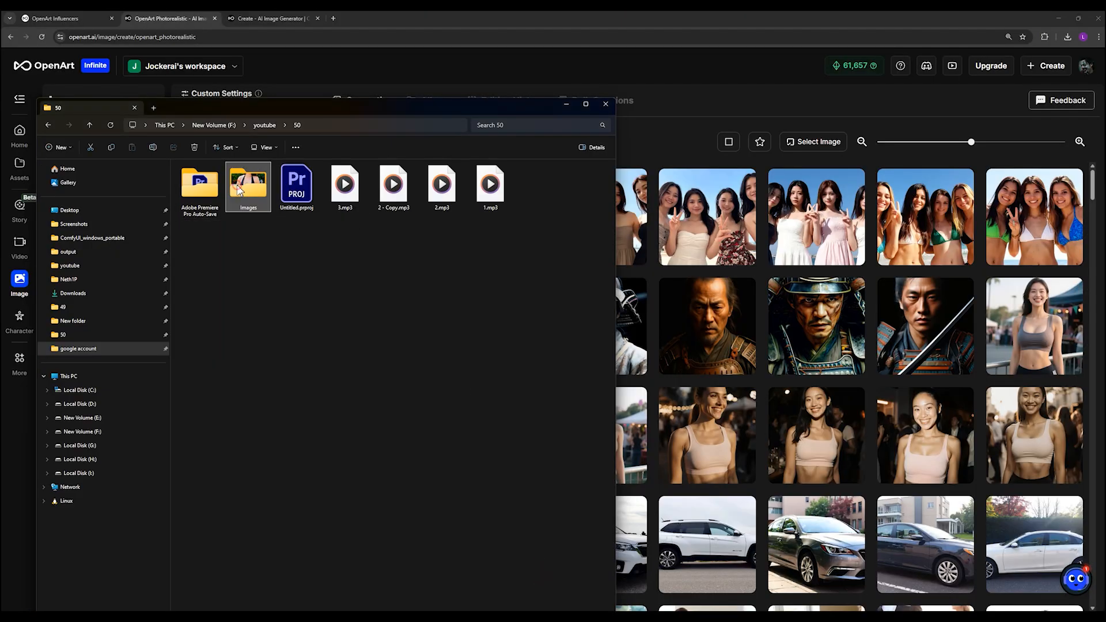
- Open the Images folder and scroll through the exported photo thumbnails, checking file dimensions
double_click(247, 182)
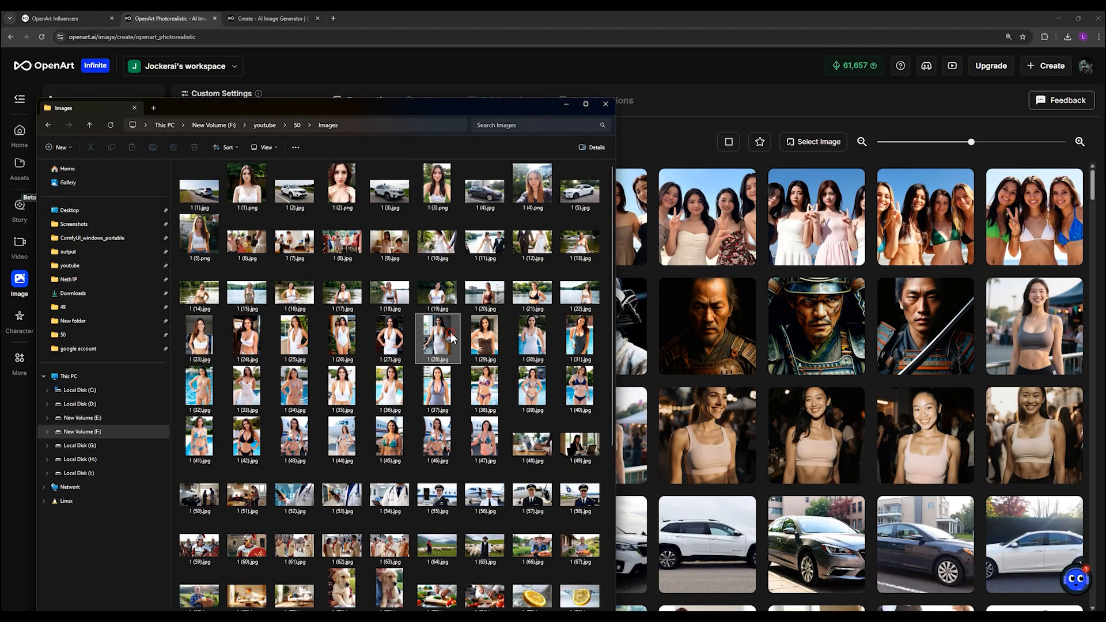
scroll(down, 3)
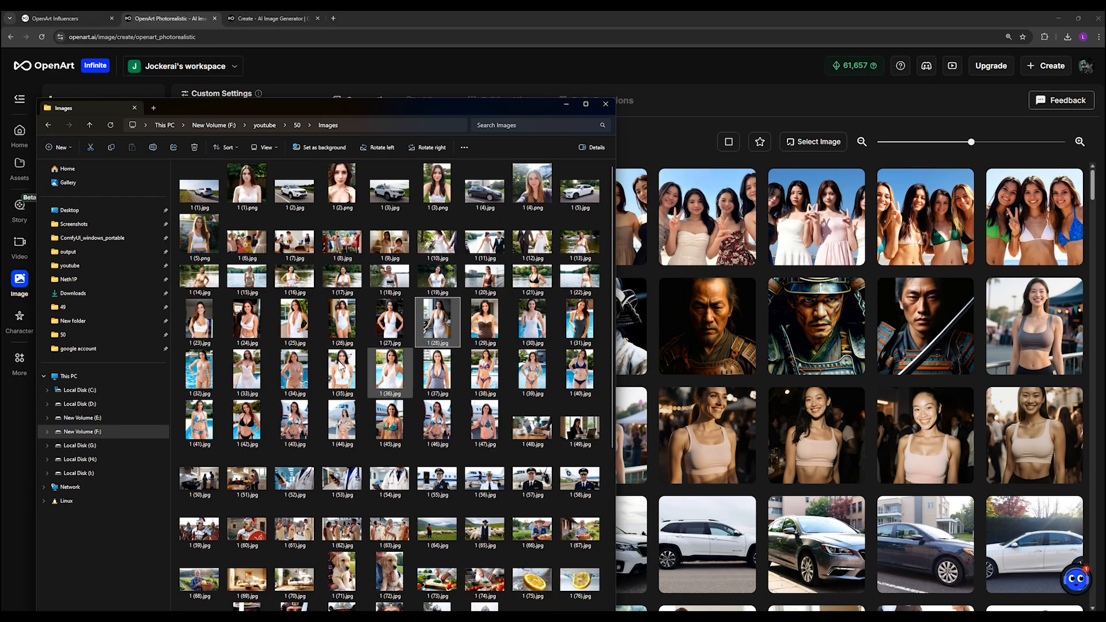
scroll(down, 3)
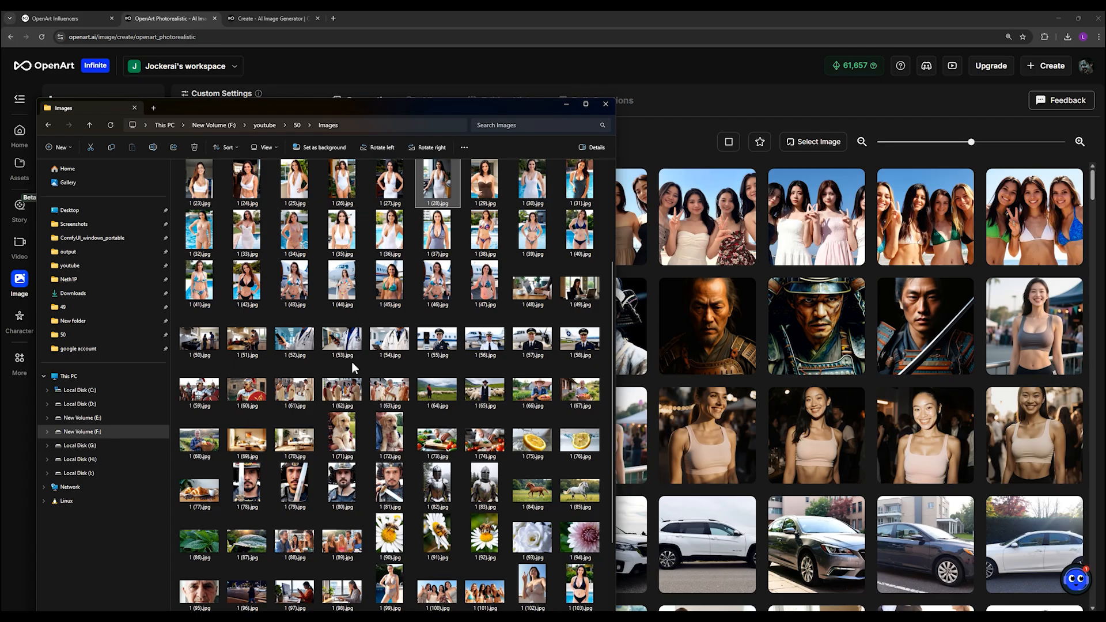
scroll(down, 3)
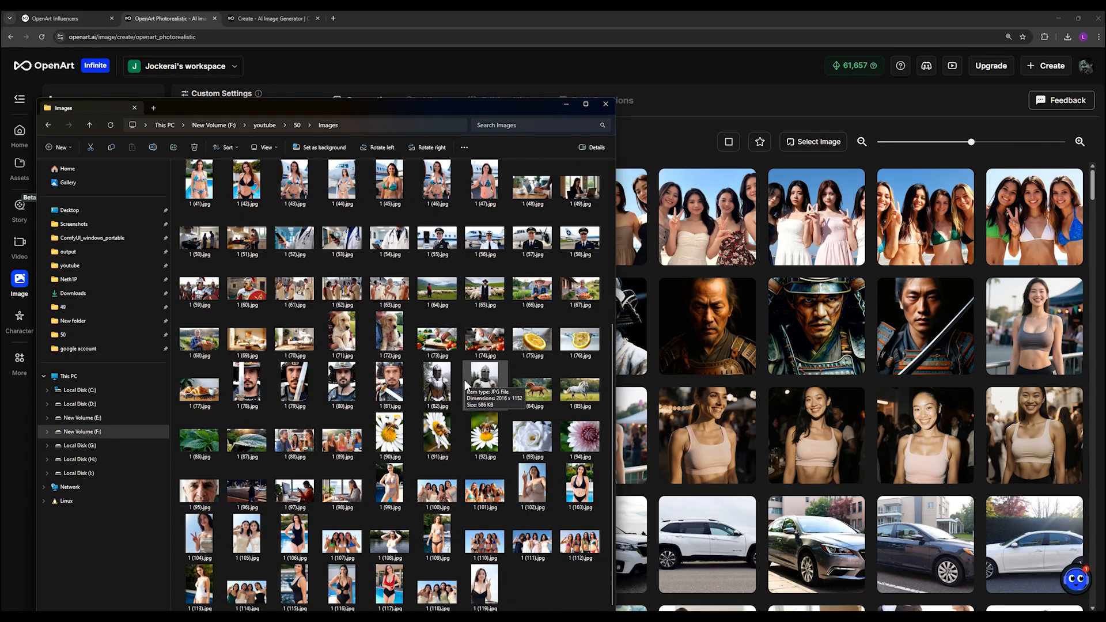
mouse_move(438, 486)
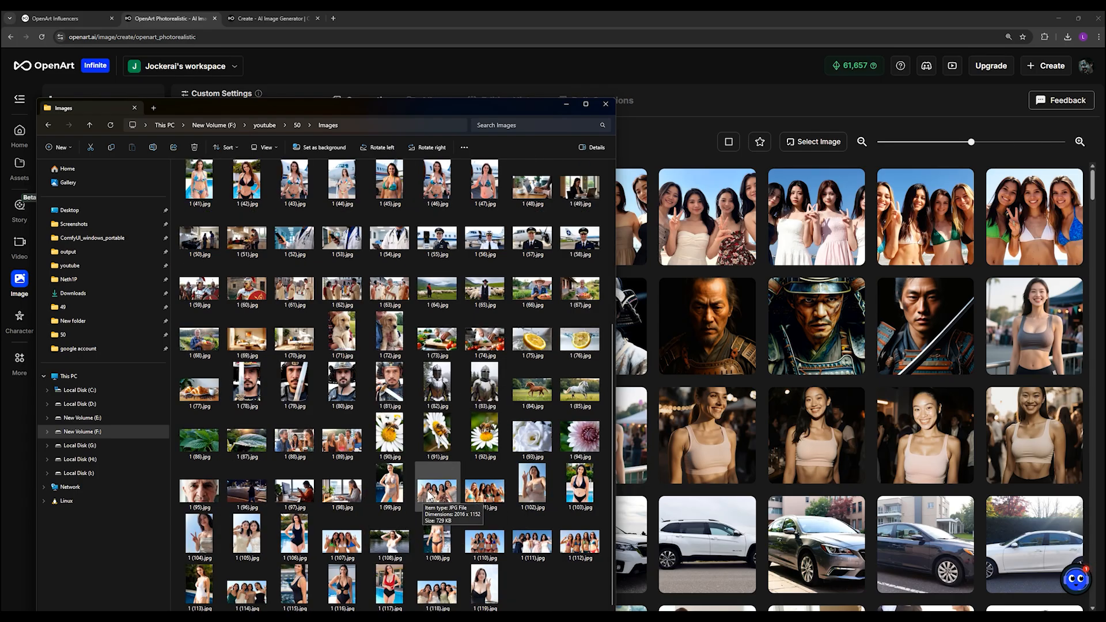
scroll(up, 3)
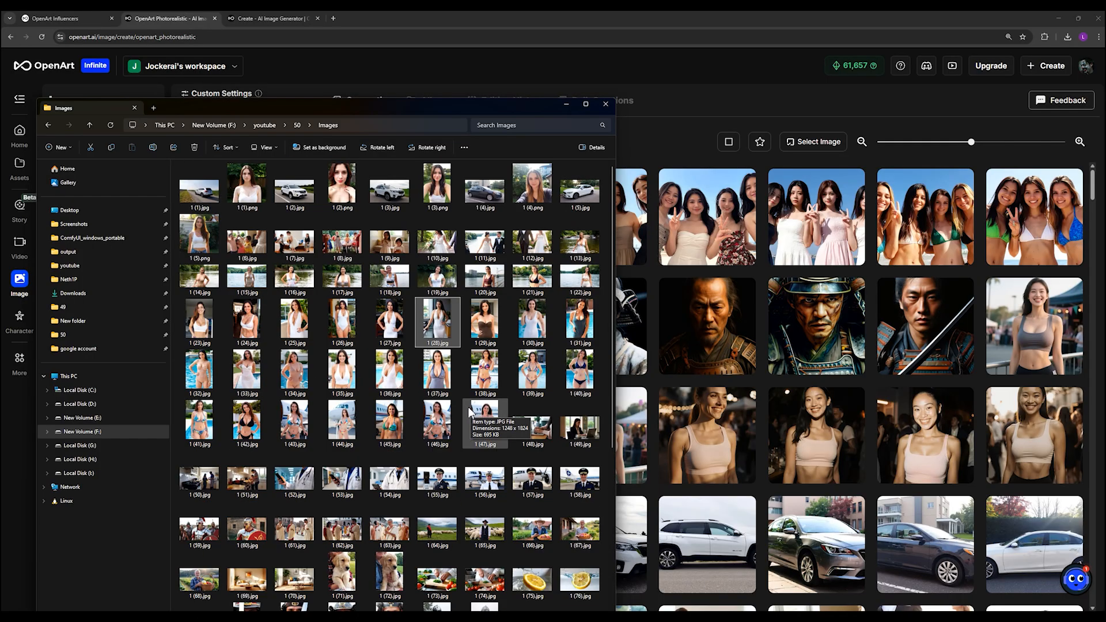
scroll(down, 3)
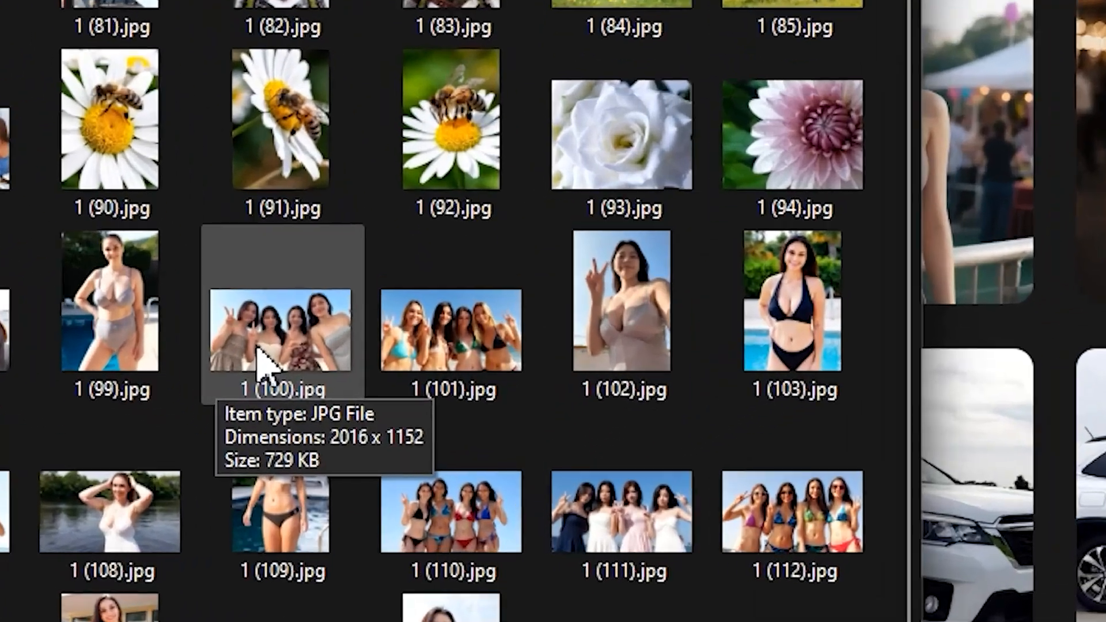
scroll(down, 3)
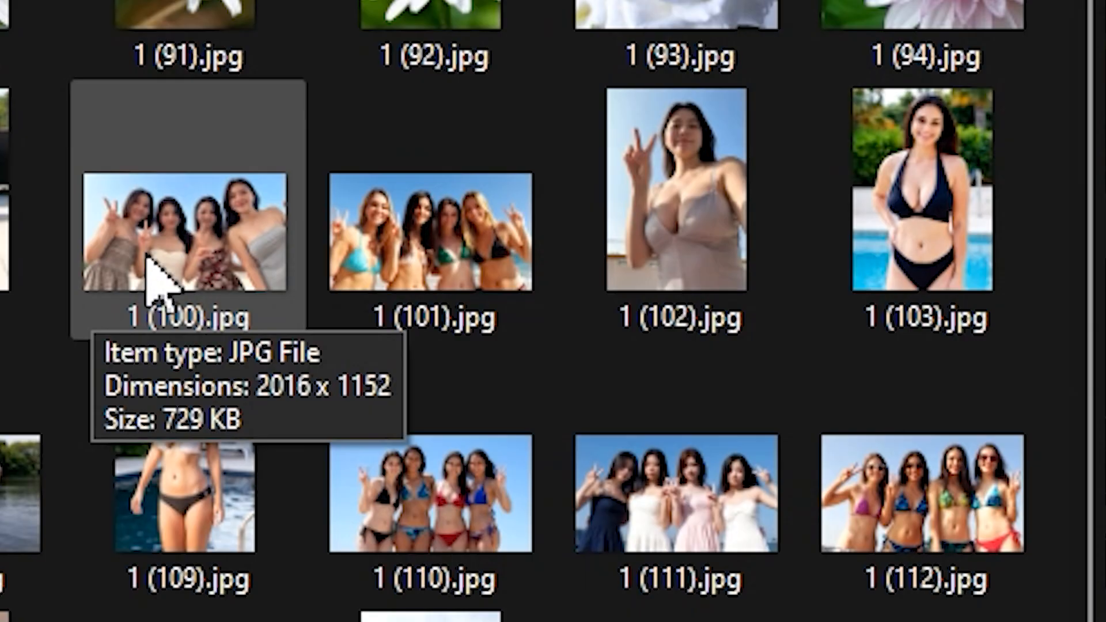
mouse_move(152, 276)
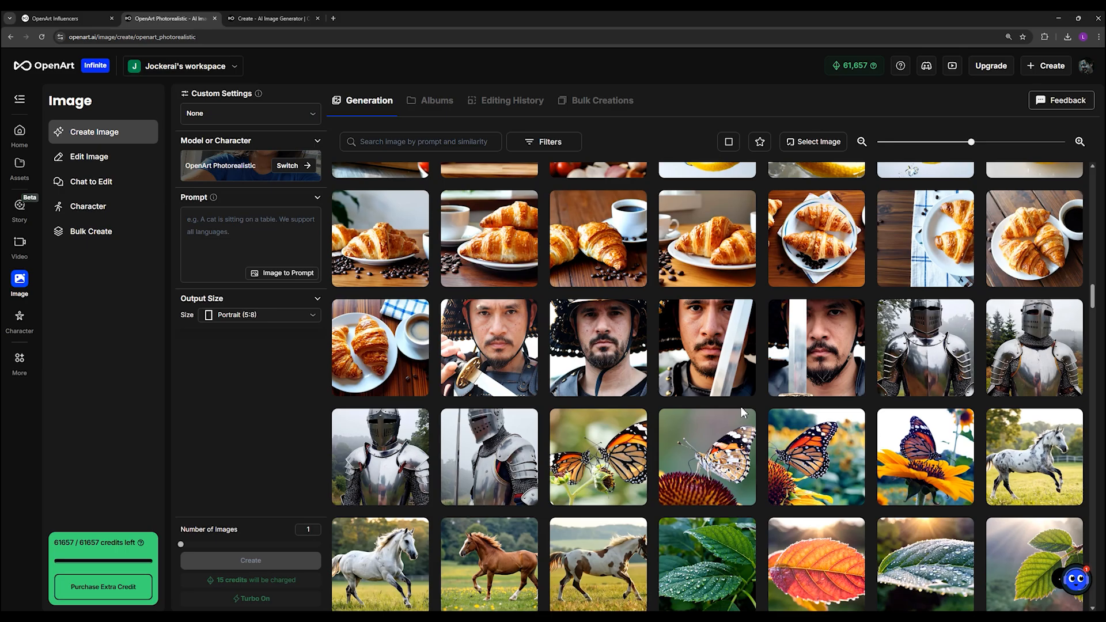
click(705, 347)
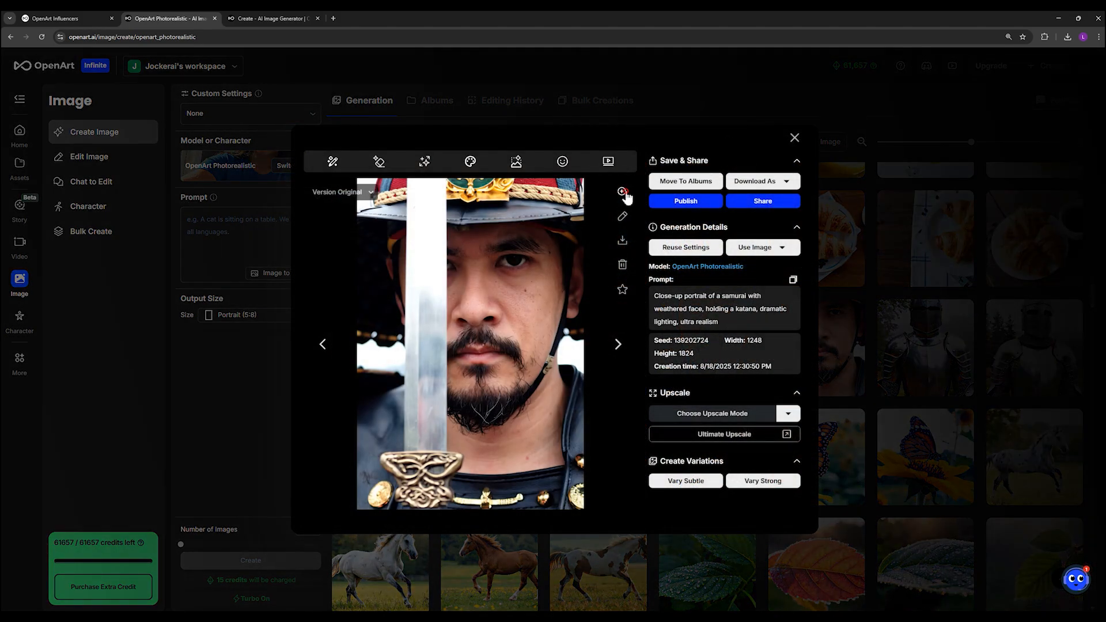
click(621, 191)
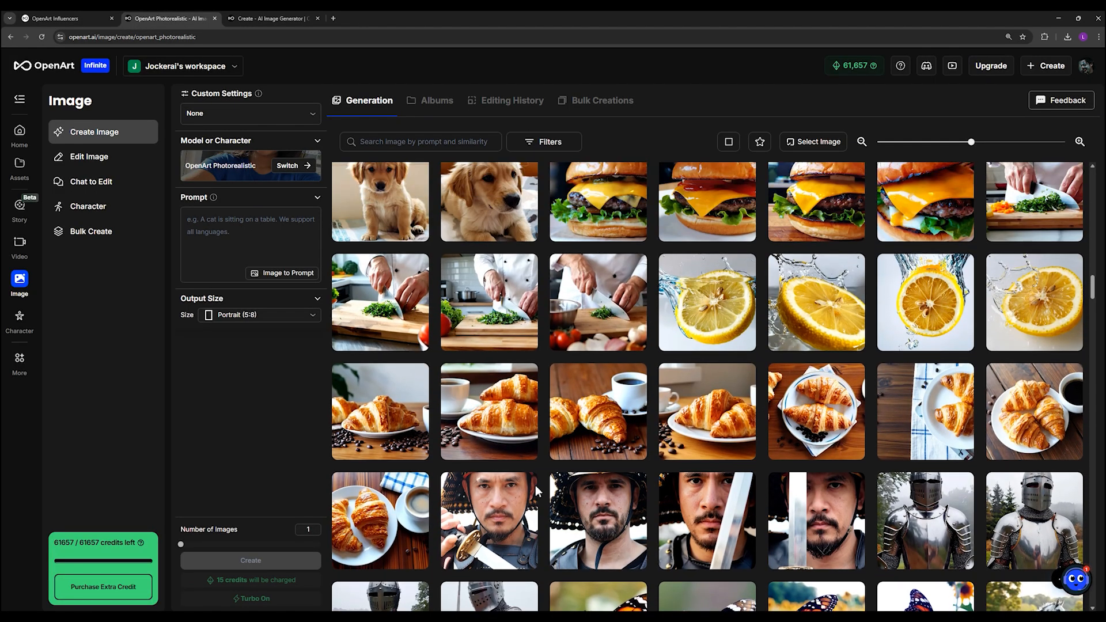
scroll(down, 3)
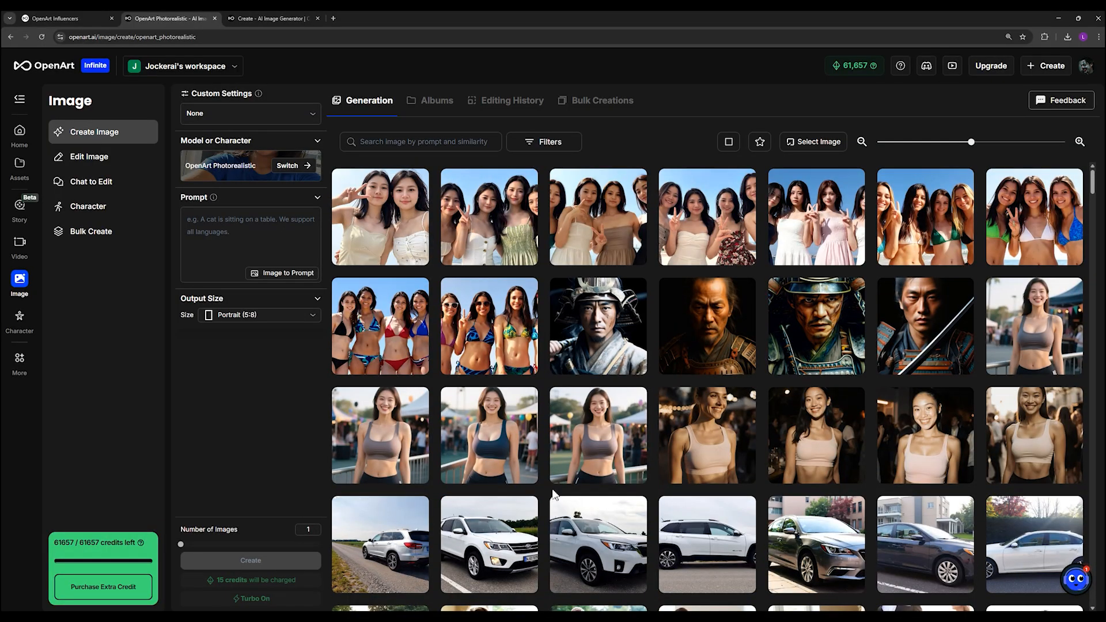
mouse_move(917, 326)
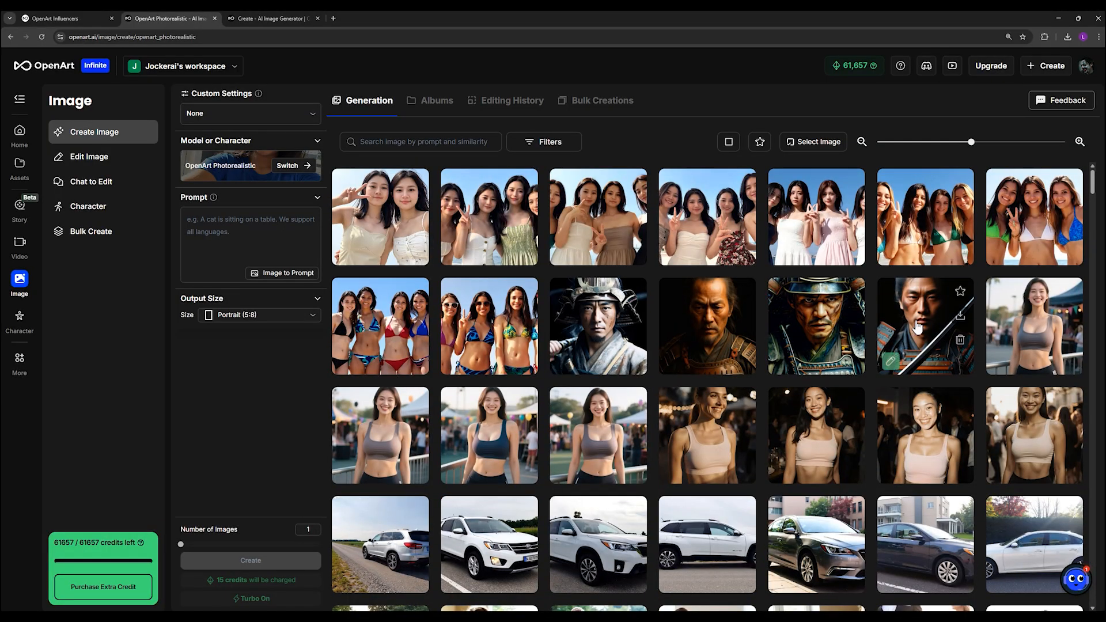
mouse_move(592, 459)
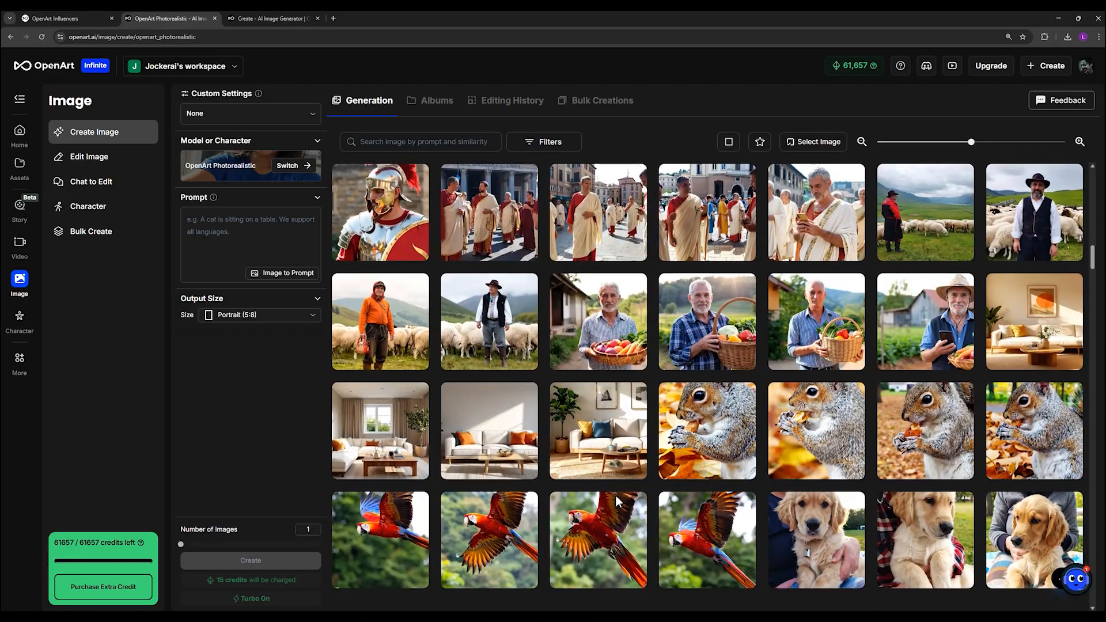
scroll(down, 3)
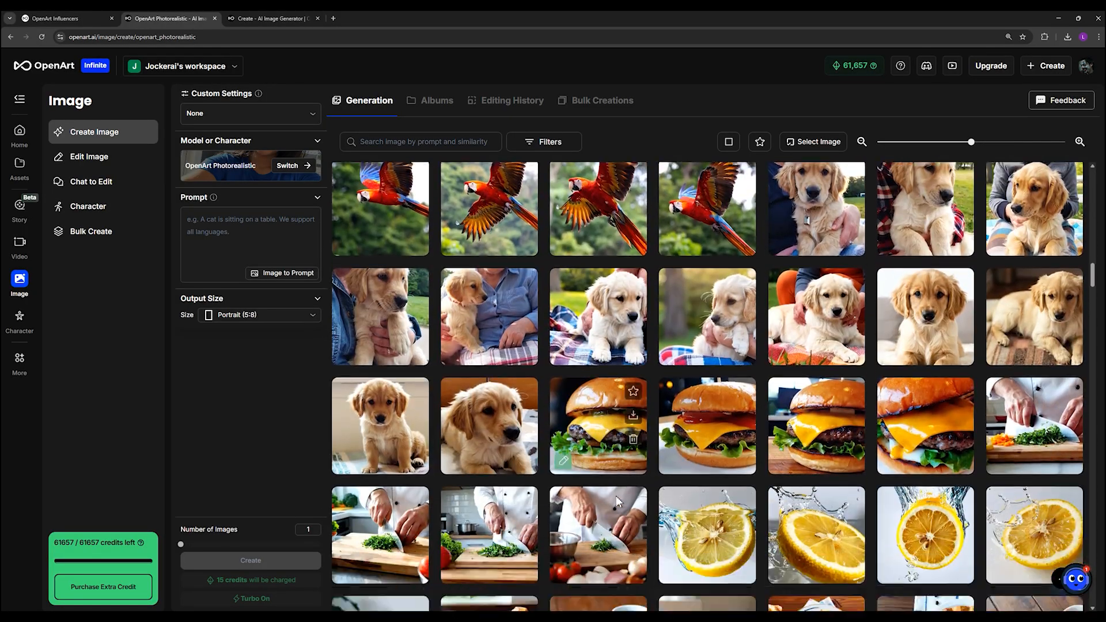
scroll(down, 3)
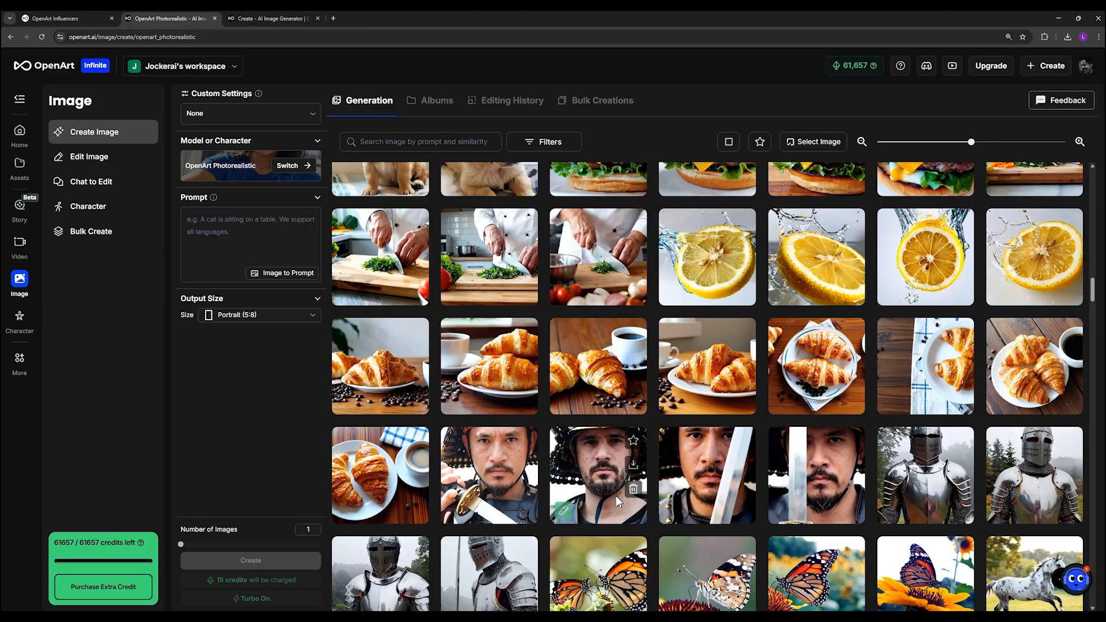
scroll(down, 3)
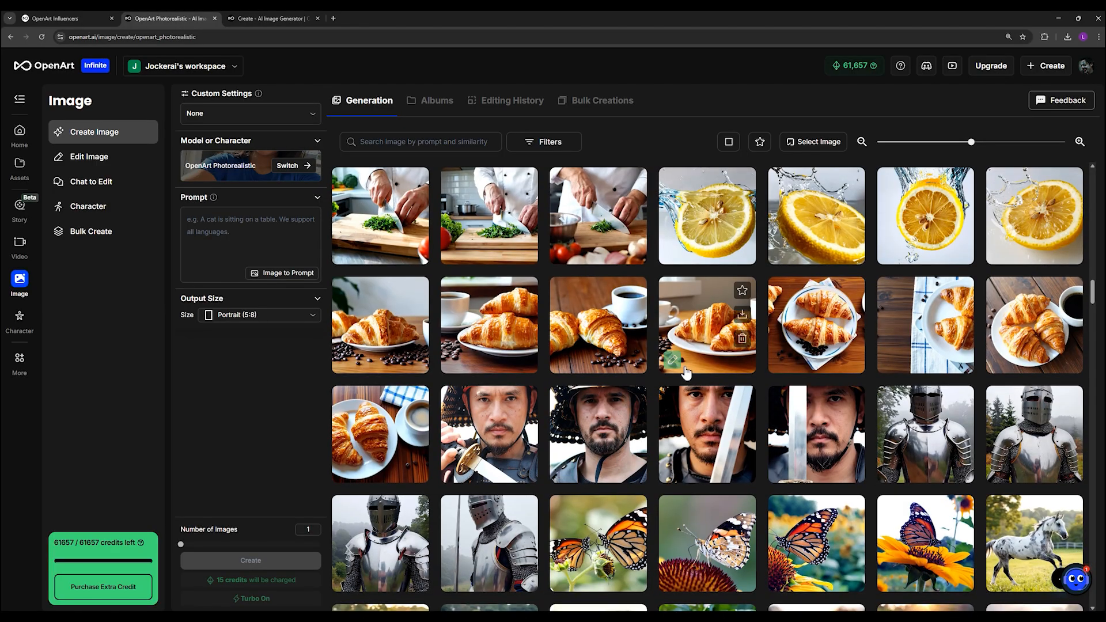
scroll(down, 3)
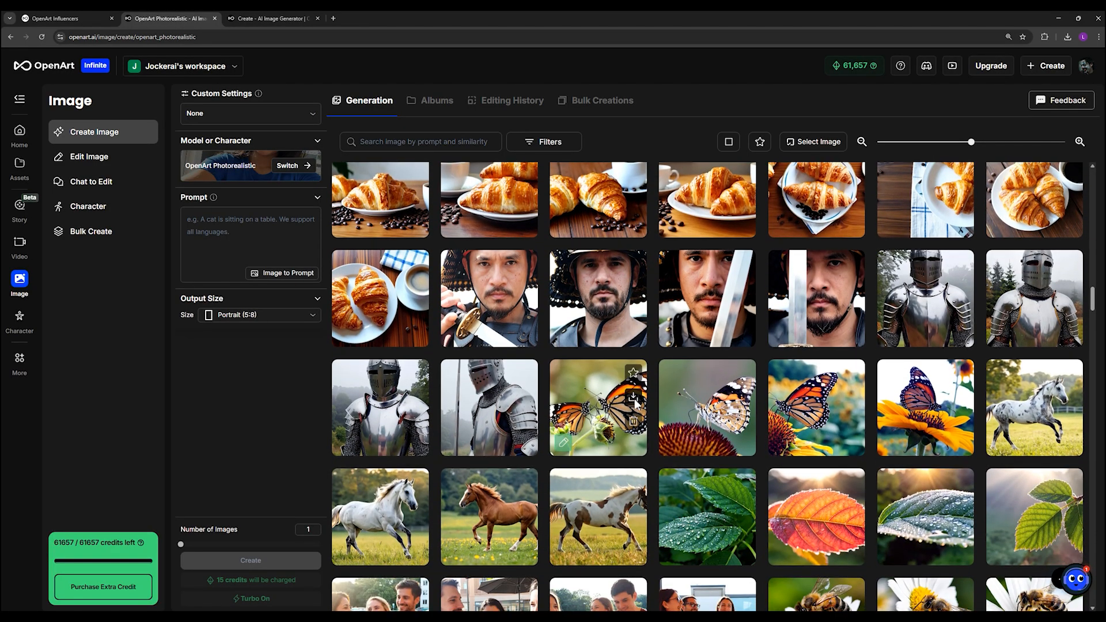